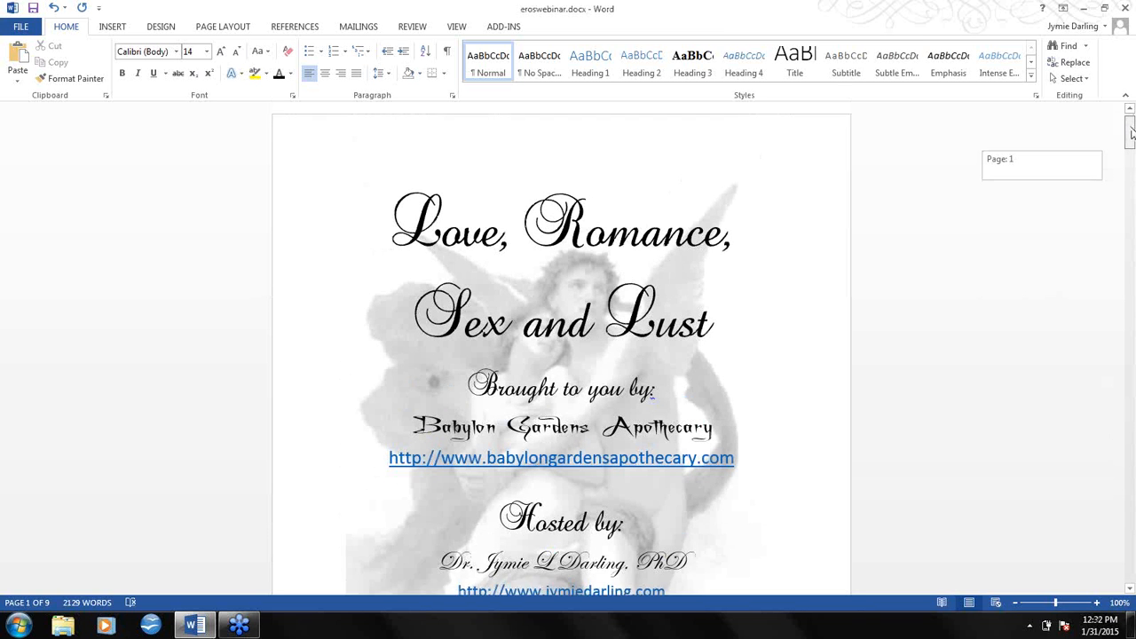
- Scroll from the title page to page 2's Eros introduction and classical quotations
{"action": "scroll", "scroll_direction": "down", "scroll_amount": 3}
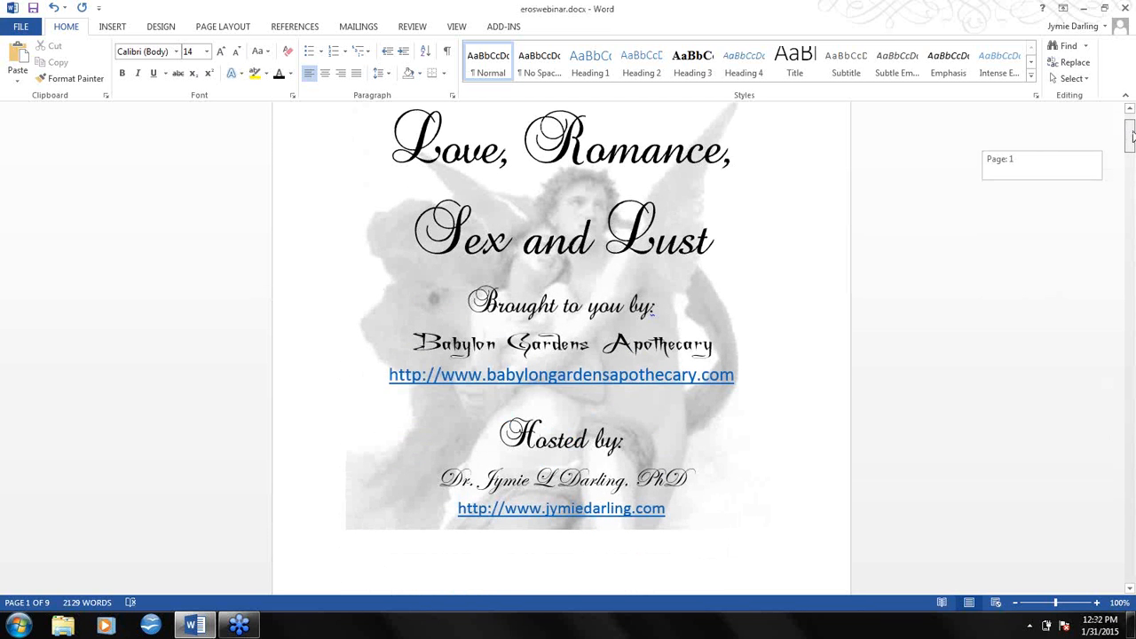
{"action": "scroll", "scroll_direction": "down", "scroll_amount": 3}
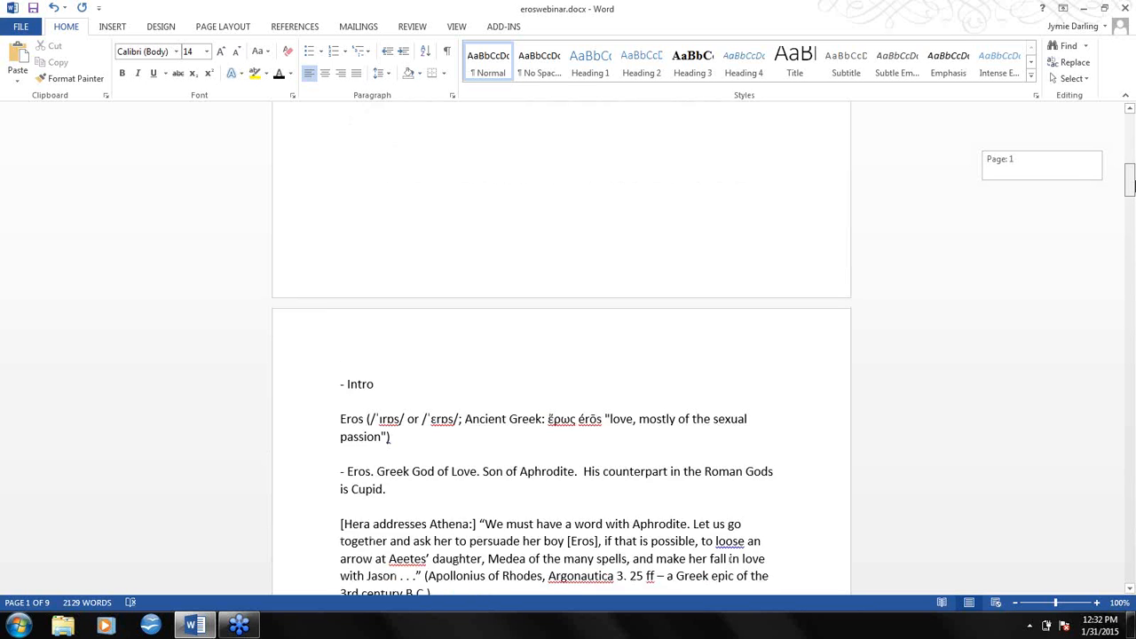
{"action": "scroll", "scroll_direction": "down", "scroll_amount": 3}
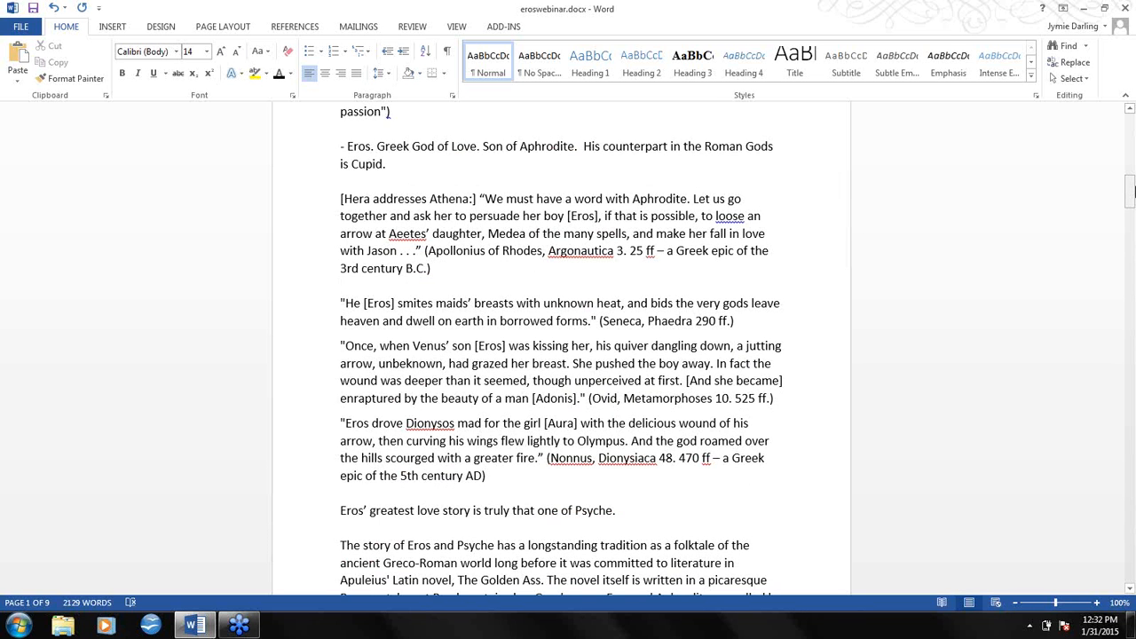
{"action": "left_click", "coordinate": [342, 286]}
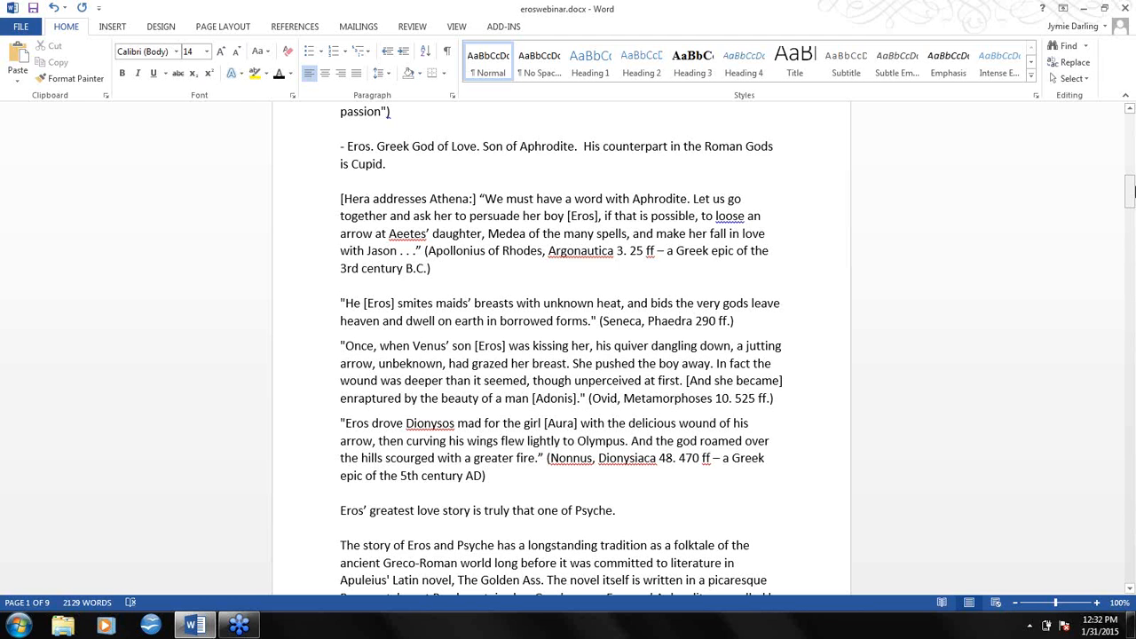
{"action": "left_click", "coordinate": [340, 286]}
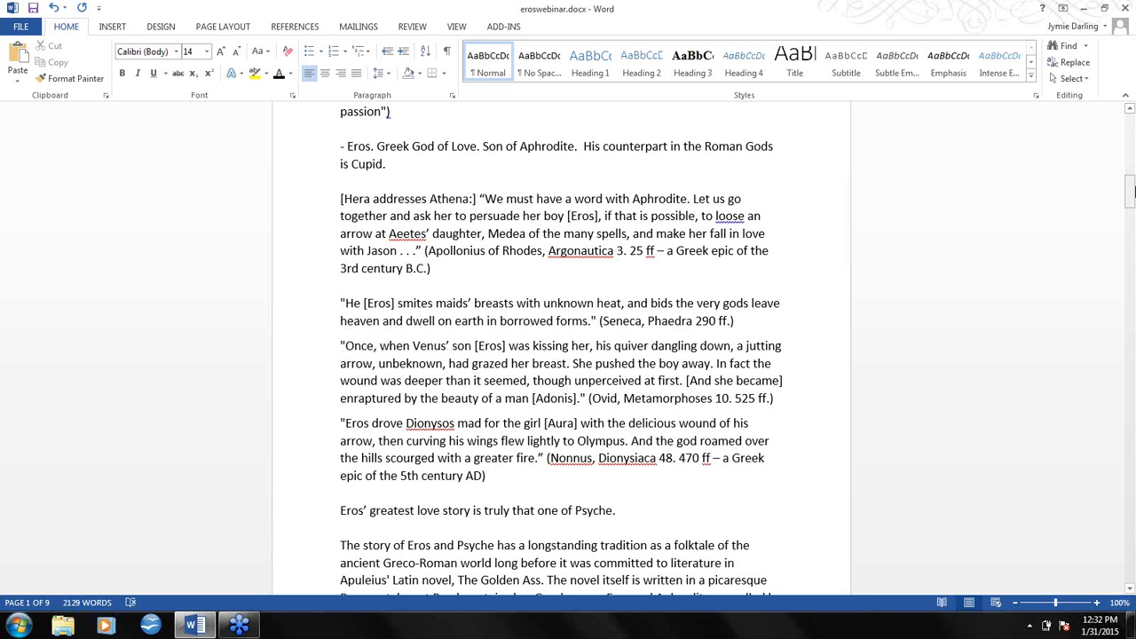
{"action": "left_click", "coordinate": [341, 286]}
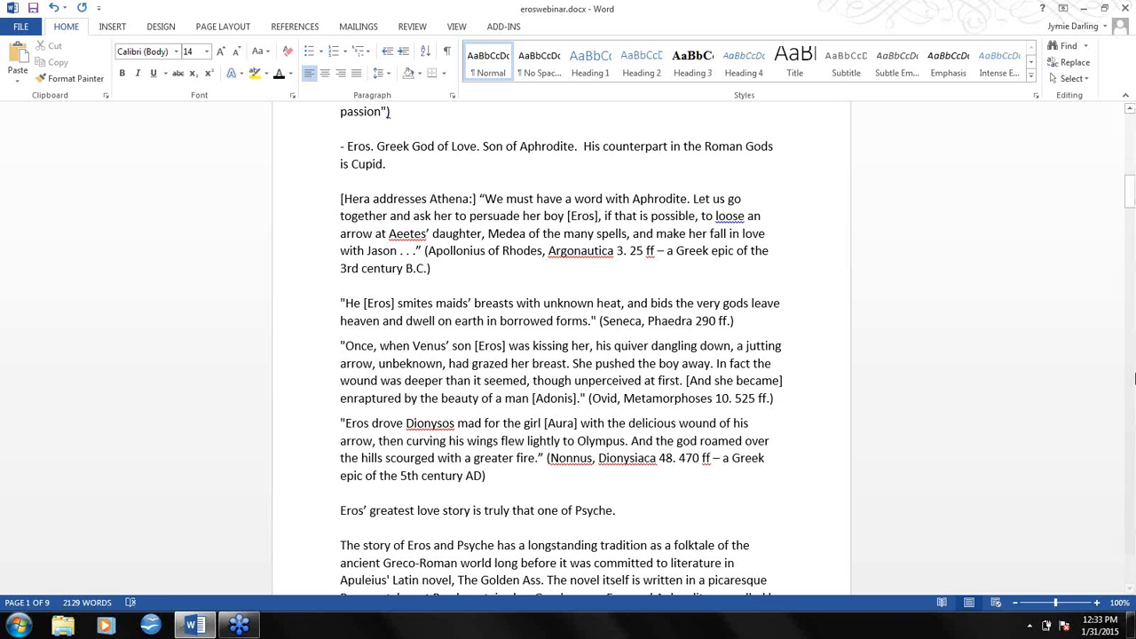
- Scroll to the bottom of page 2 and its Eros and Psyche folktale paragraph
{"action": "scroll", "scroll_direction": "down", "scroll_amount": 3}
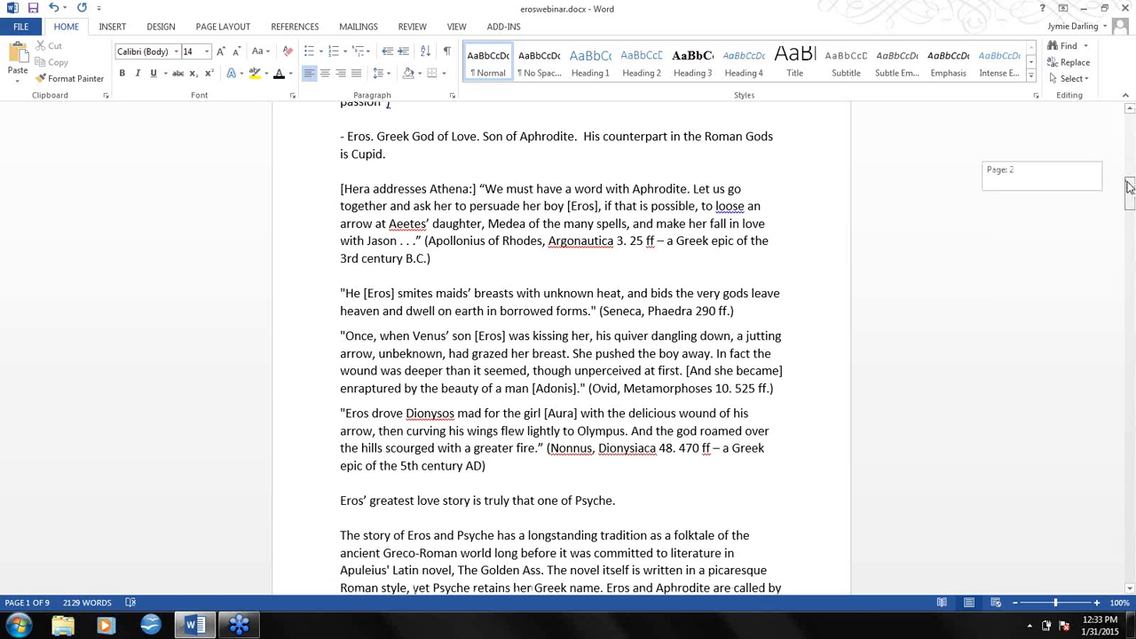
{"action": "scroll", "scroll_direction": "down", "scroll_amount": 3}
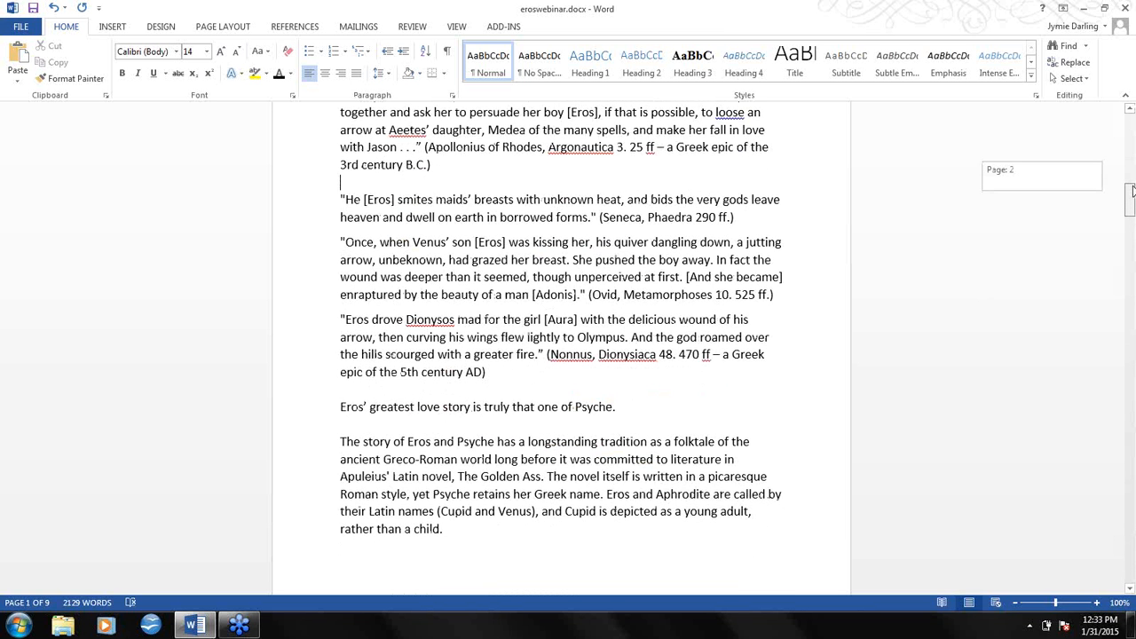
{"action": "scroll", "scroll_direction": "down", "scroll_amount": 3}
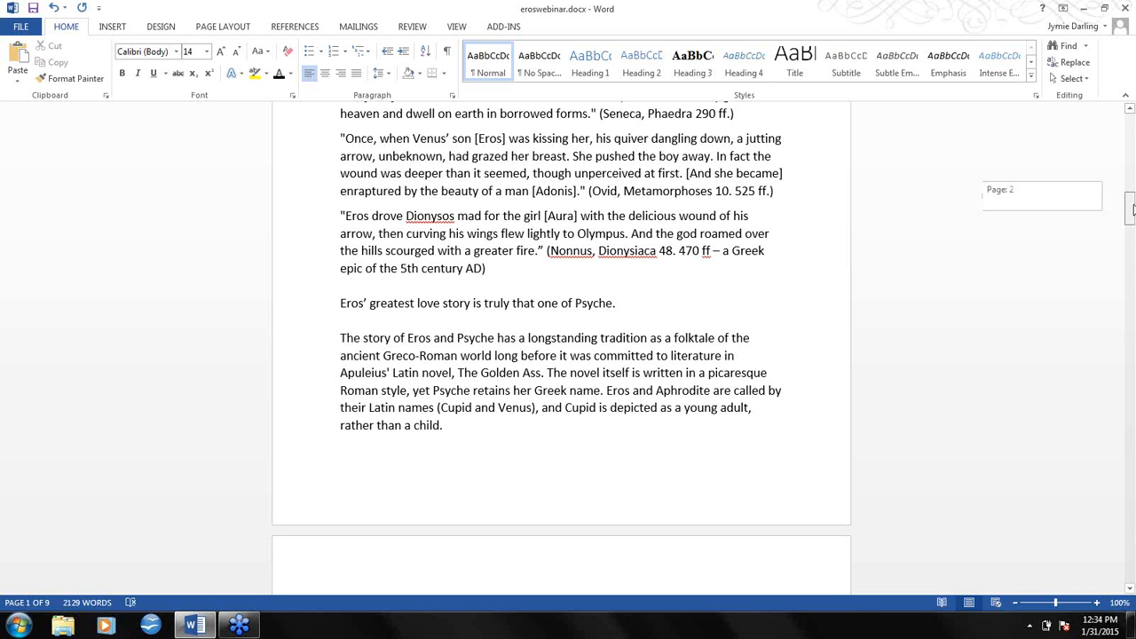
- Scroll past the page break to page 3's Eros and Psyche story
{"action": "scroll", "scroll_direction": "down", "scroll_amount": 3}
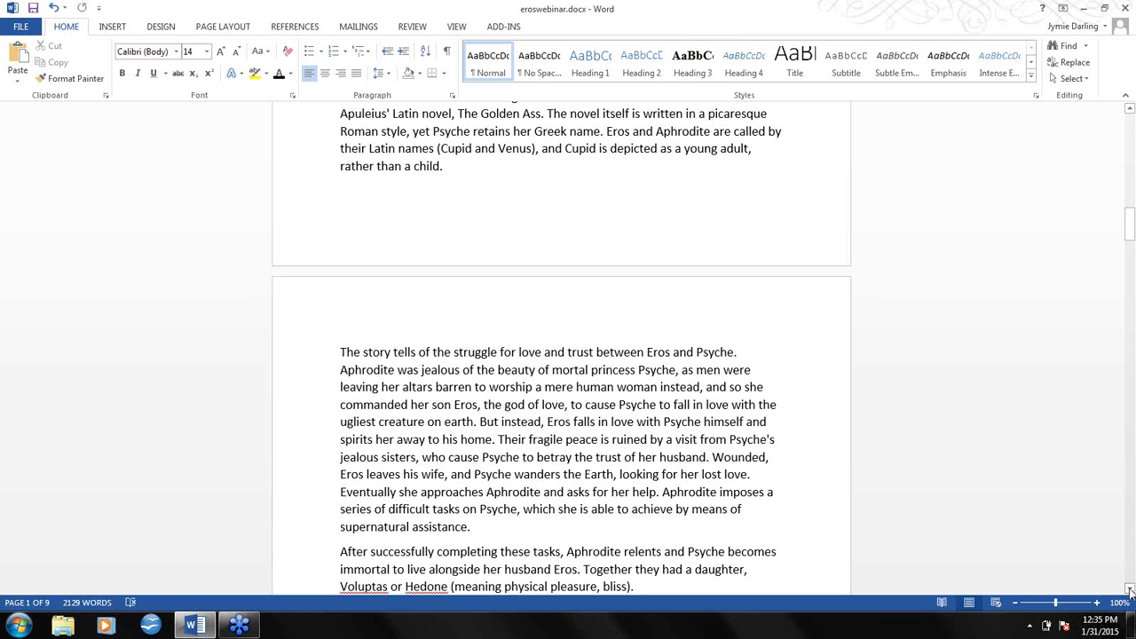
- Scroll through page 3 past Love at first sight and Malkuth/Tipareth to Cupid
{"action": "scroll", "scroll_direction": "down", "scroll_amount": 3}
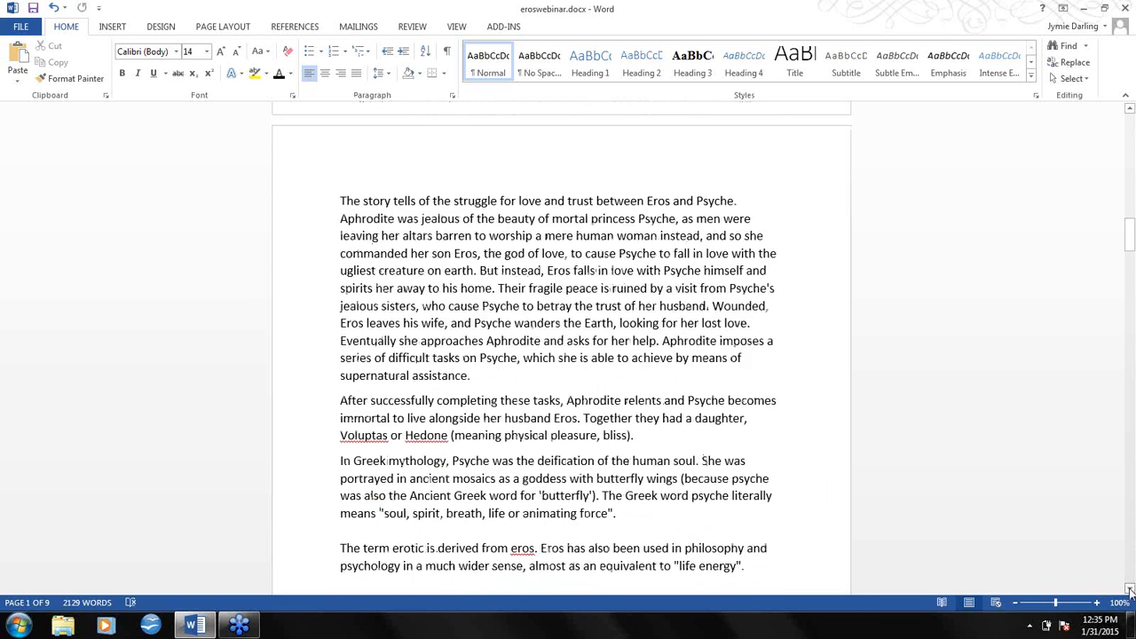
{"action": "scroll", "scroll_direction": "down", "scroll_amount": 3}
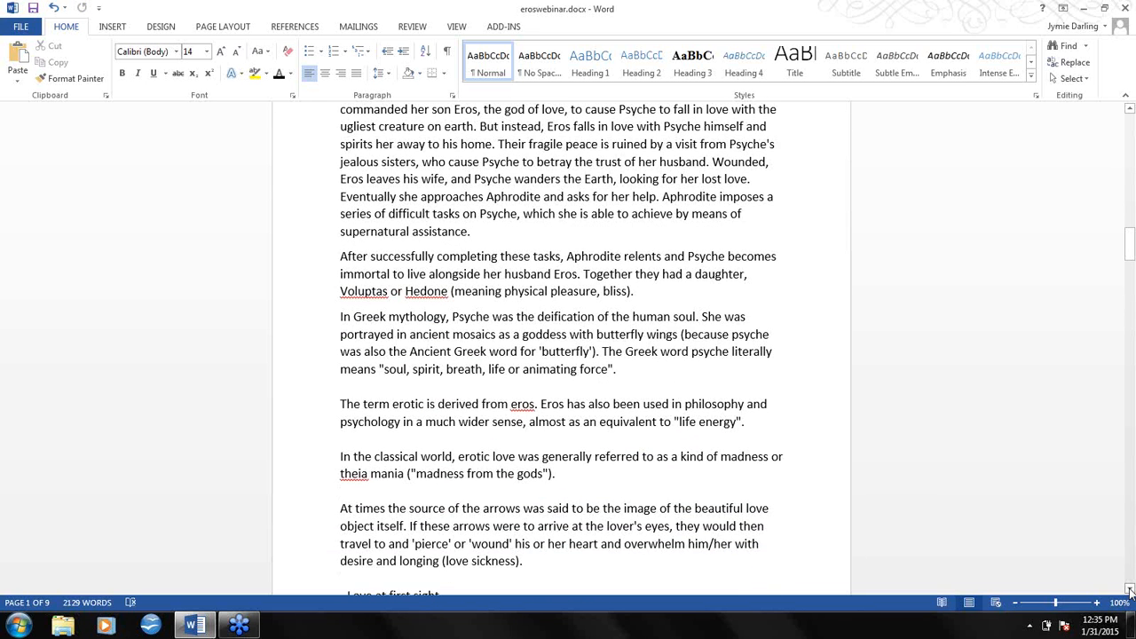
{"action": "scroll", "scroll_direction": "down", "scroll_amount": 3}
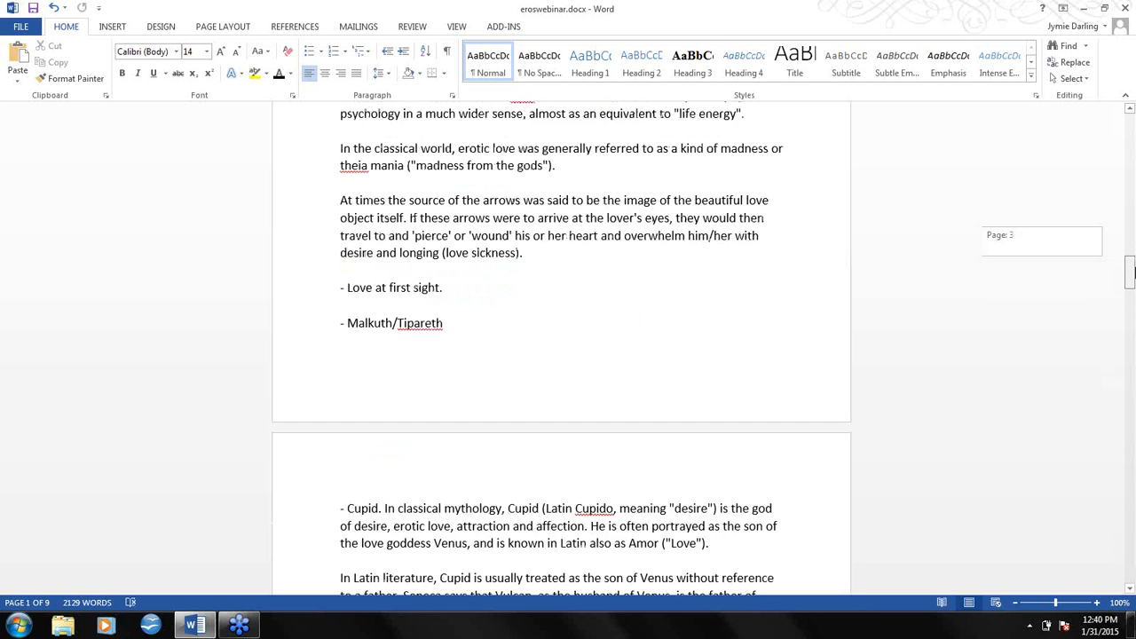
- Scroll to page 4's Cupid parentage paragraph and the Midsummer Night's Dream quotation
{"action": "scroll", "scroll_direction": "down", "scroll_amount": 3}
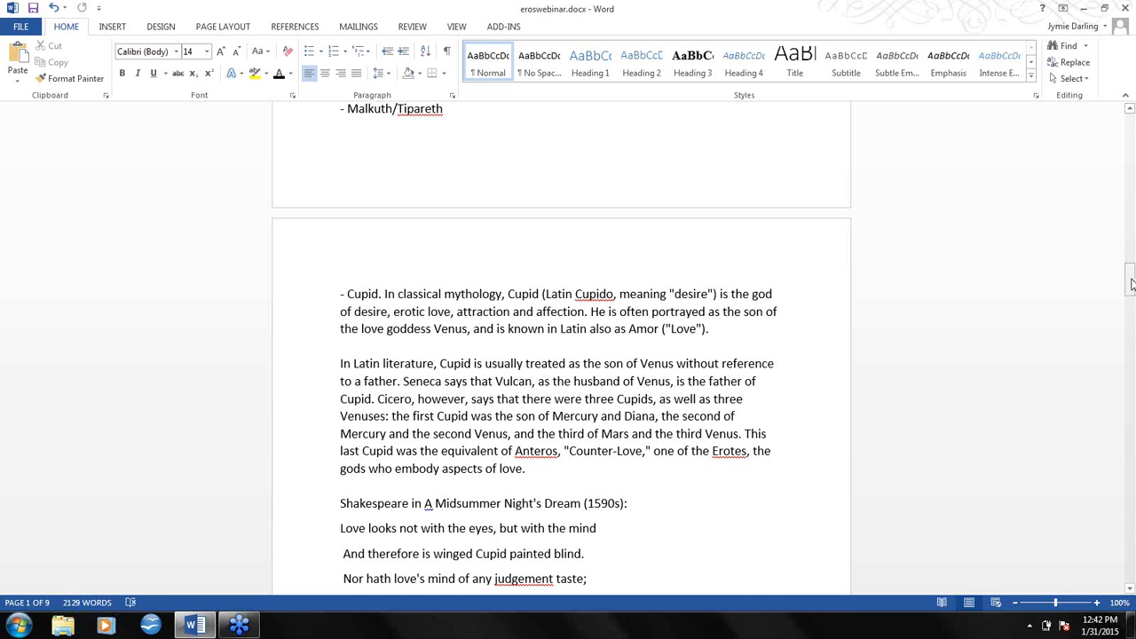
- Scroll to show the full Shakespeare quotation and the Gotthold Ephraim Lessing verse below
{"action": "scroll", "scroll_direction": "down", "scroll_amount": 3}
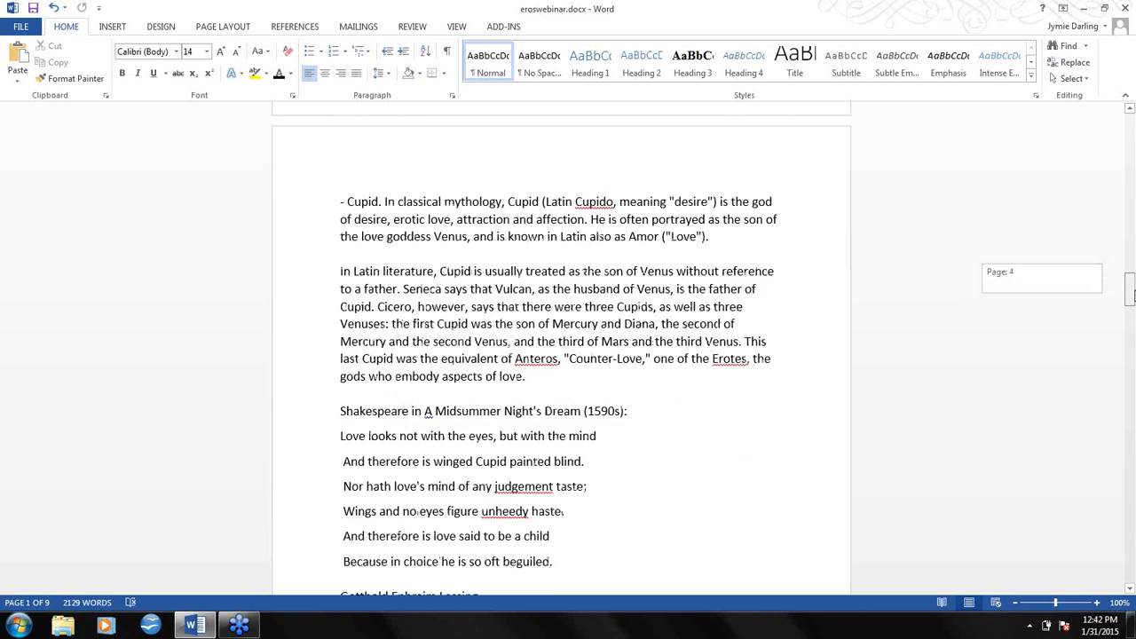
{"action": "scroll", "scroll_direction": "down", "scroll_amount": 3}
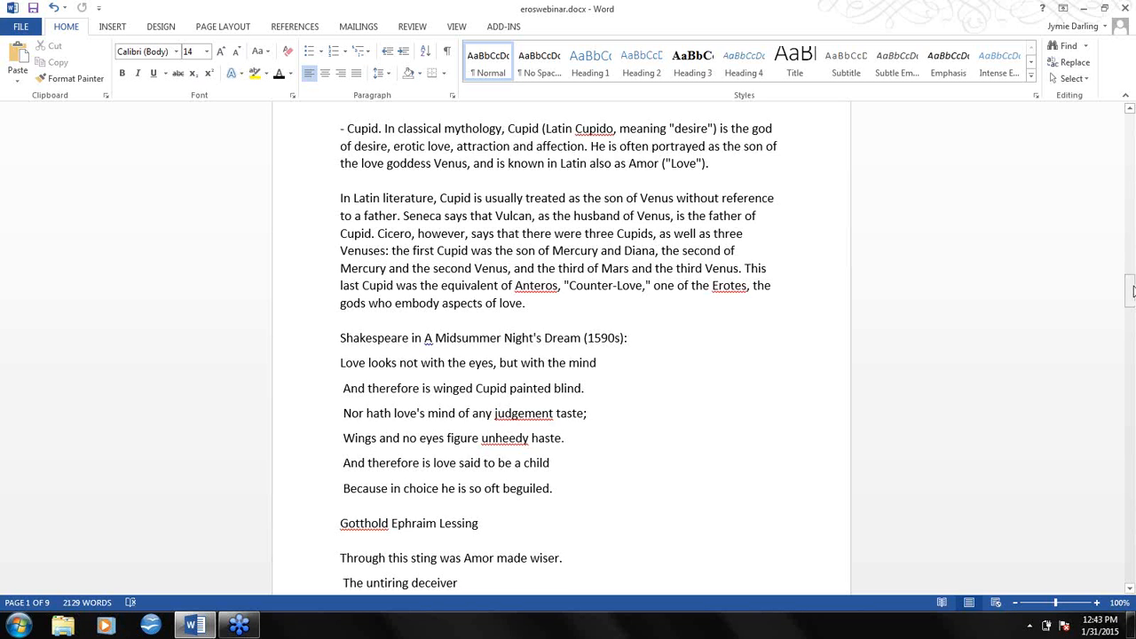
{"action": "scroll", "scroll_direction": "down", "scroll_amount": 3}
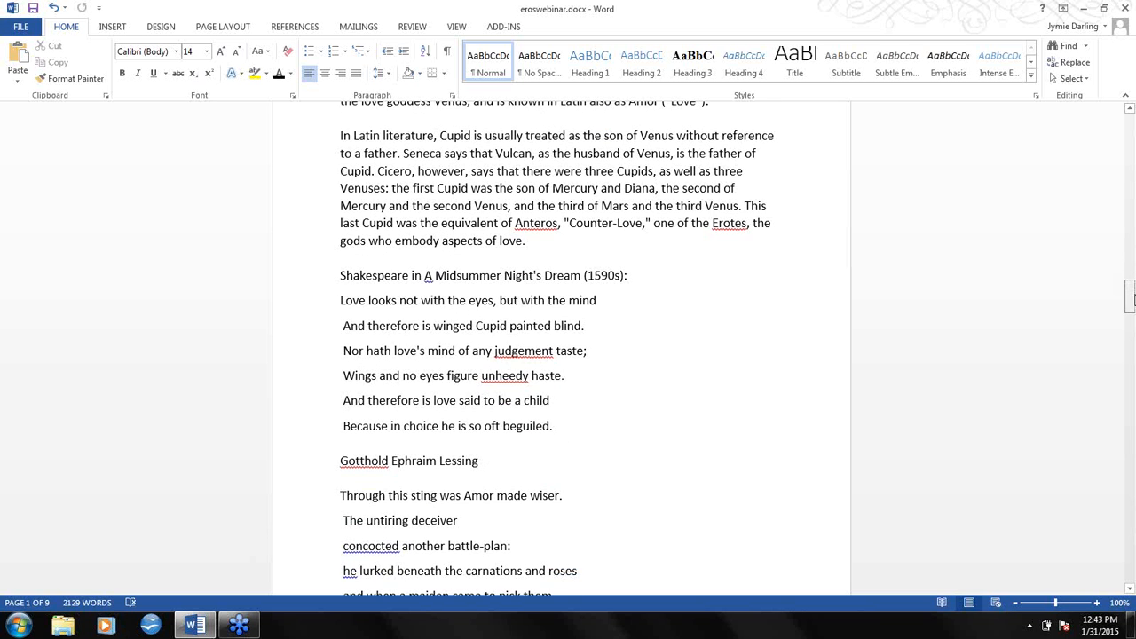
{"action": "scroll", "scroll_direction": "down", "scroll_amount": 3}
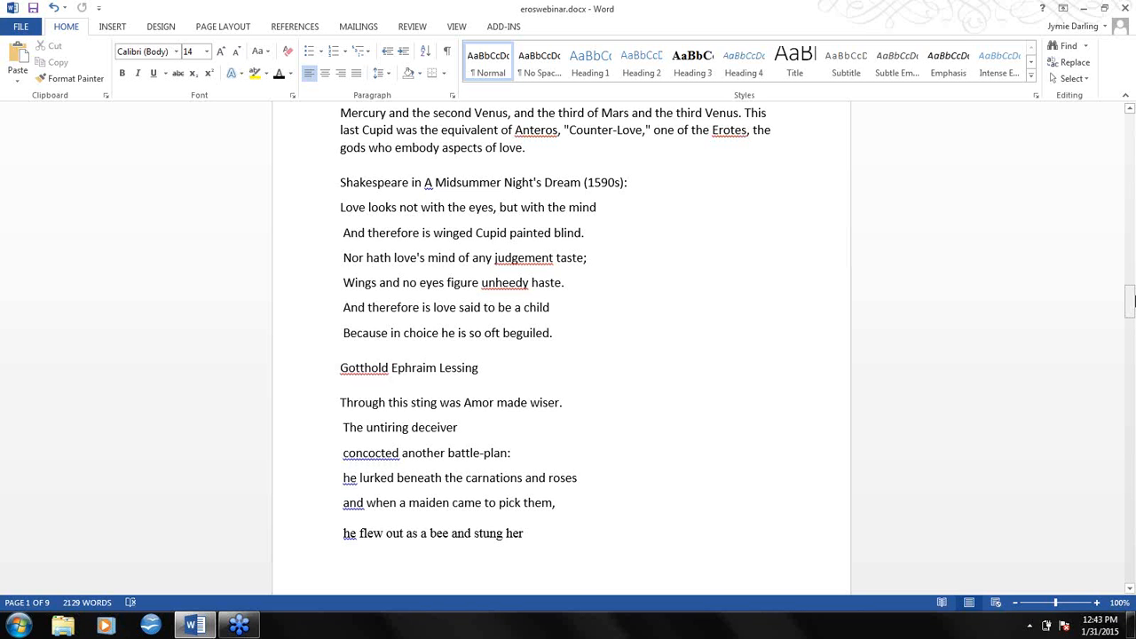
{"action": "scroll", "scroll_direction": "down", "scroll_amount": 3}
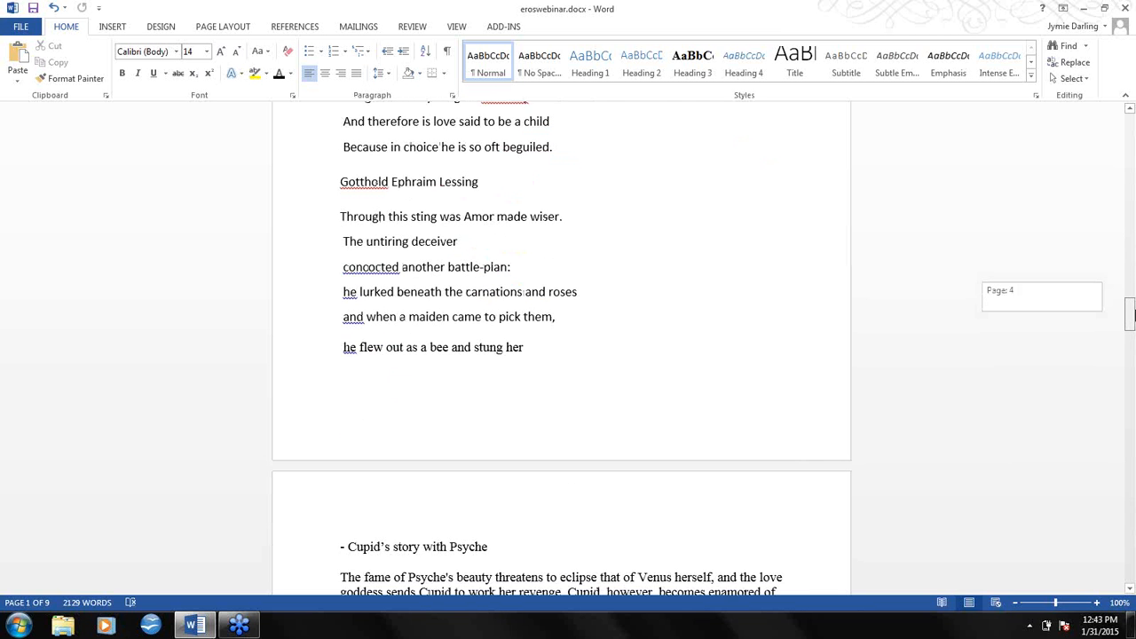
{"action": "scroll", "scroll_direction": "up", "scroll_amount": 3}
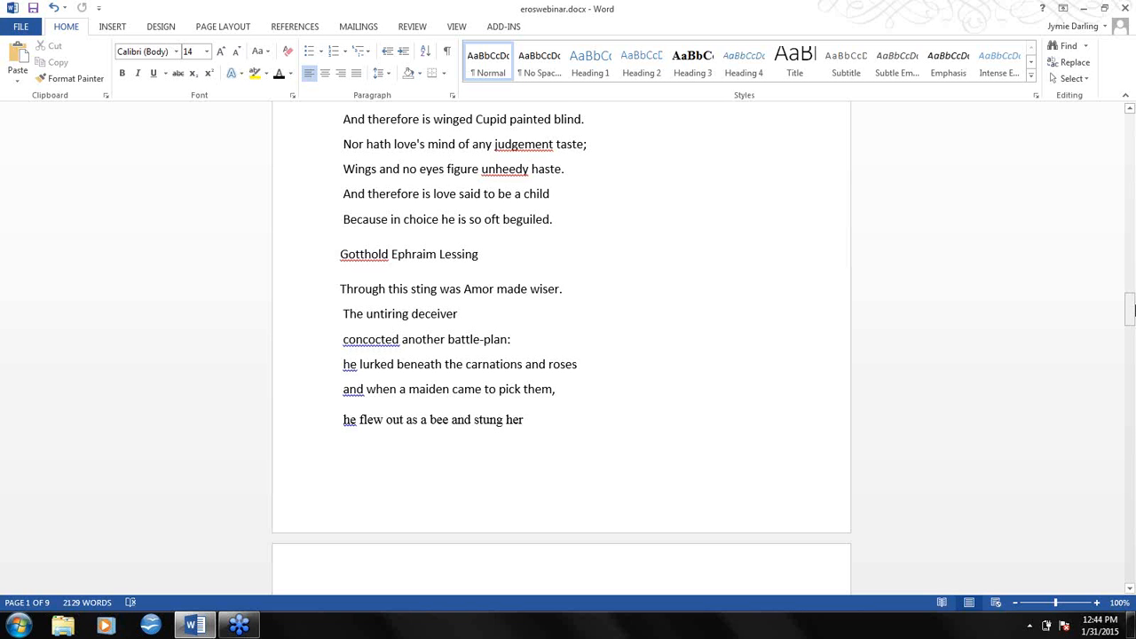
- Scroll to page 5's Cupid and Psyche story, 'Omnia vincit Amor', and Kāma-Deva
{"action": "scroll", "scroll_direction": "down", "scroll_amount": 3}
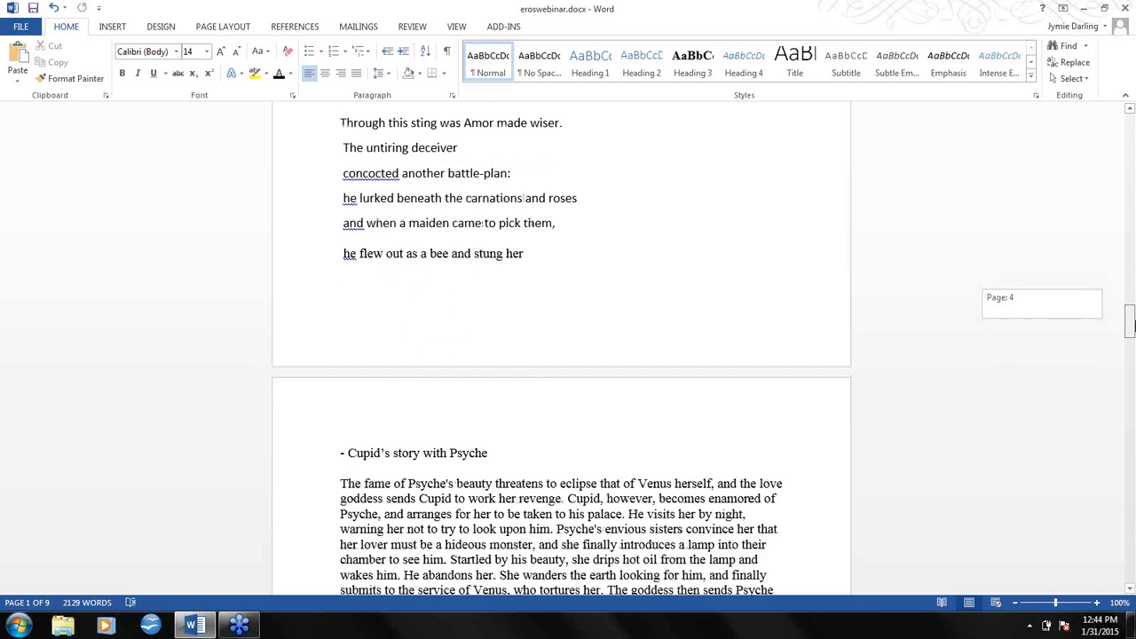
{"action": "scroll", "scroll_direction": "down", "scroll_amount": 3}
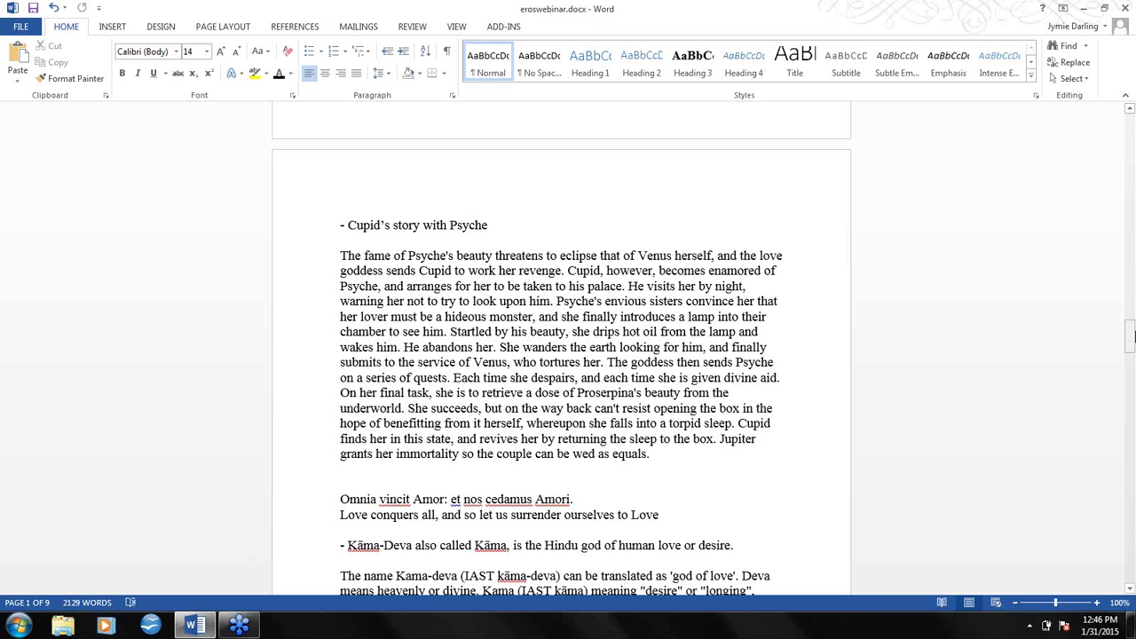
{"action": "mouse_move", "coordinate": [1129, 354]}
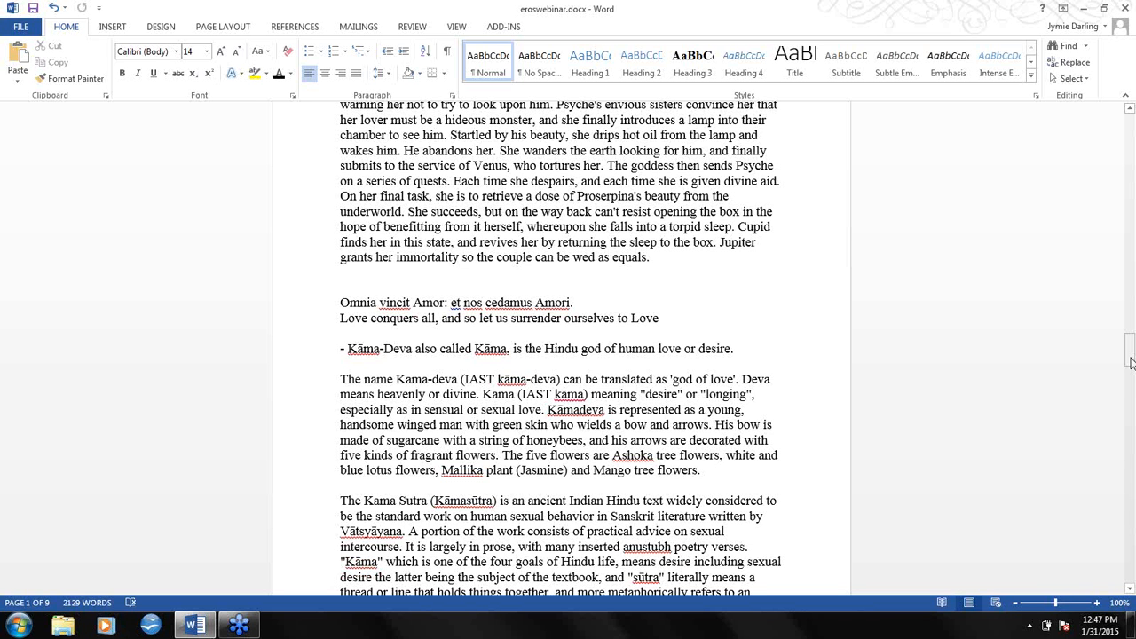
{"action": "scroll", "scroll_direction": "down", "scroll_amount": 3}
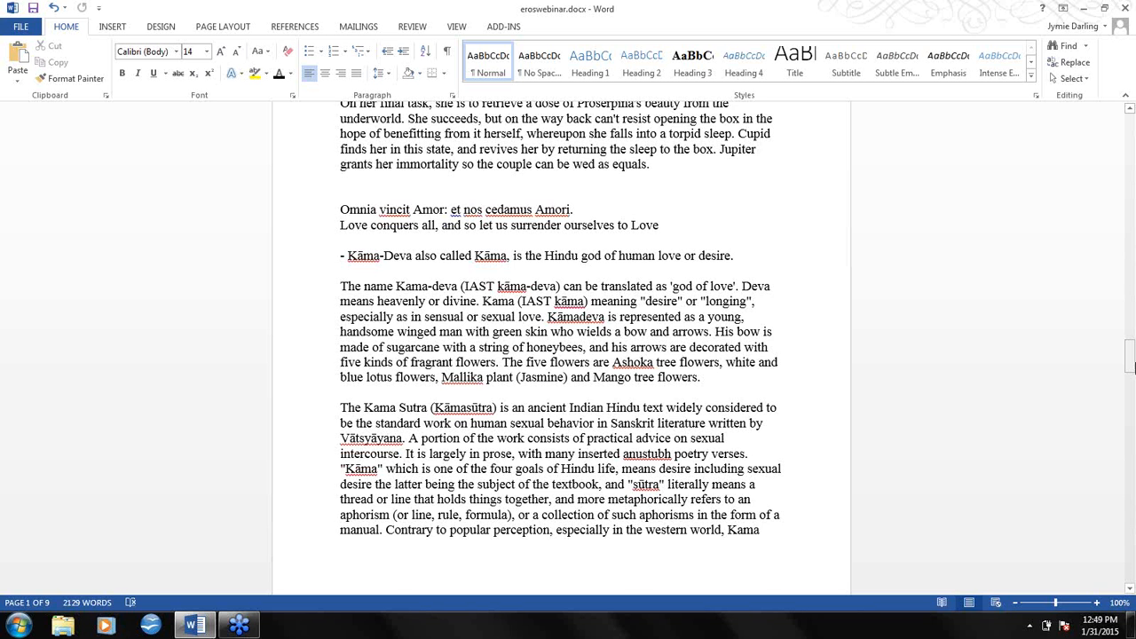
- Scroll to the Kama Sutra paragraph's end and the Ritual to Eros heading
{"action": "scroll", "scroll_direction": "down", "scroll_amount": 3}
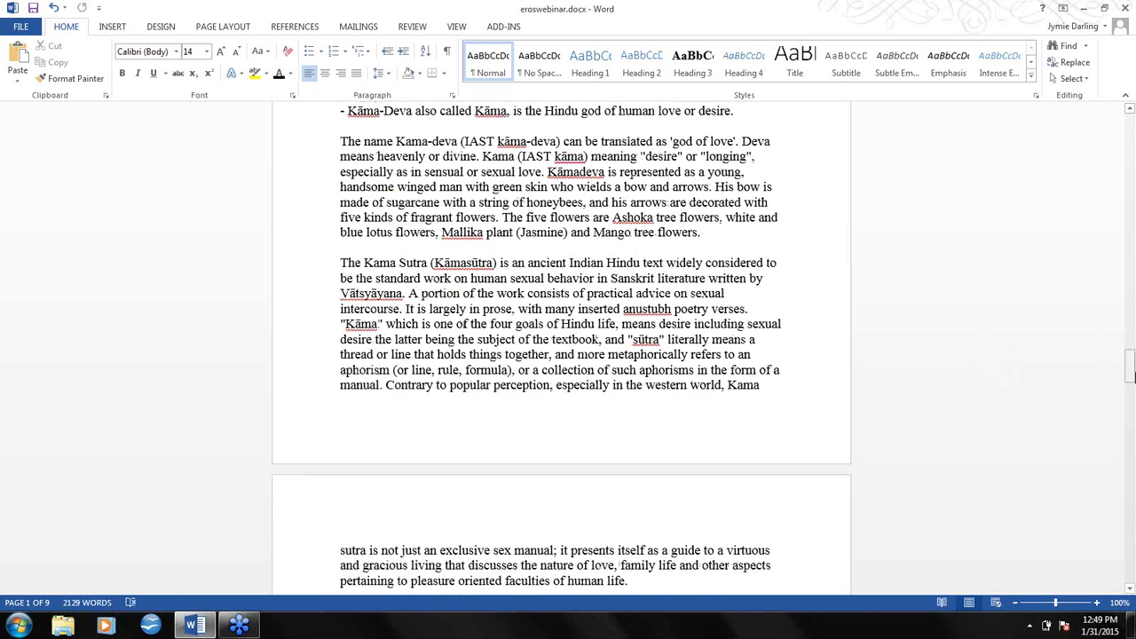
{"action": "scroll", "scroll_direction": "down", "scroll_amount": 3}
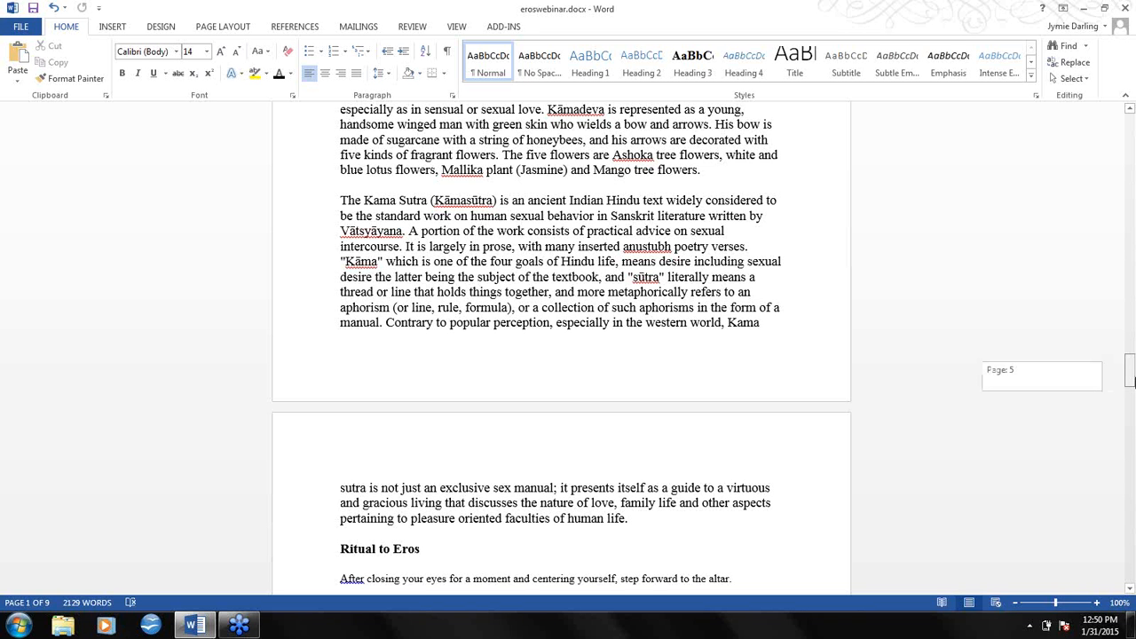
{"action": "scroll", "scroll_direction": "down", "scroll_amount": 3}
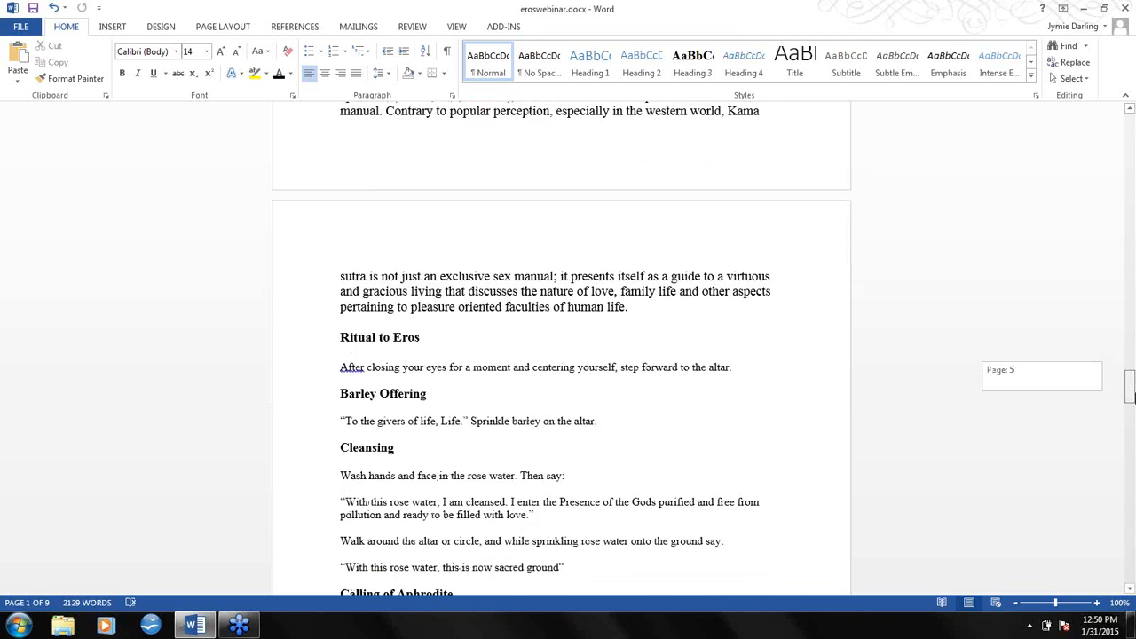
- Scroll to the Calling of Aphrodite verses below the Cleansing step
{"action": "scroll", "scroll_direction": "down", "scroll_amount": 3}
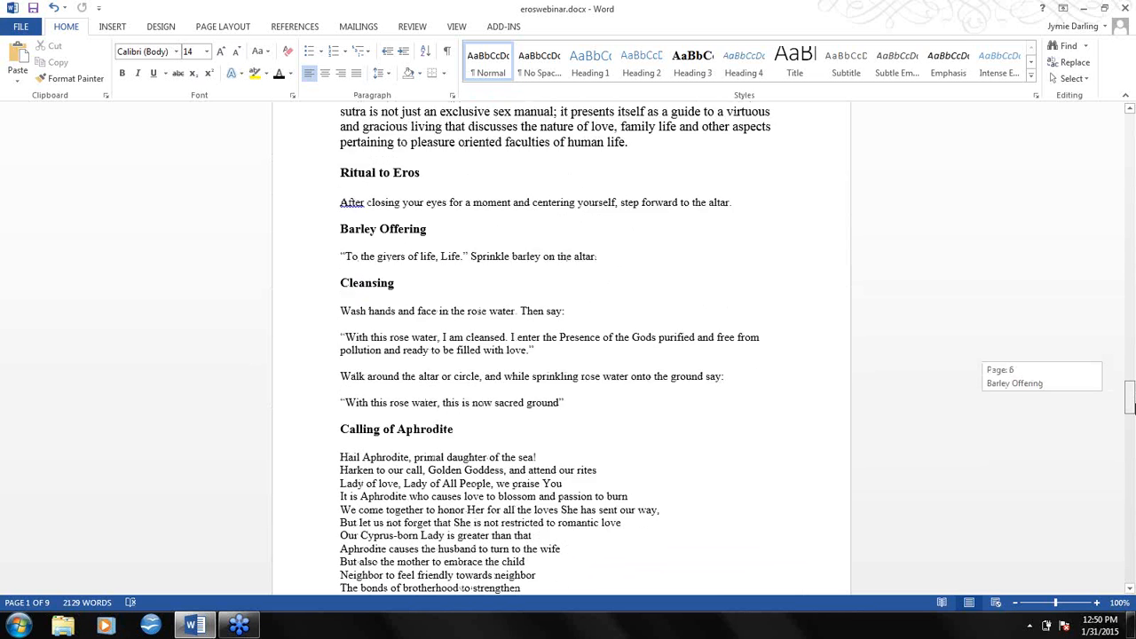
{"action": "scroll", "scroll_direction": "up", "scroll_amount": 3}
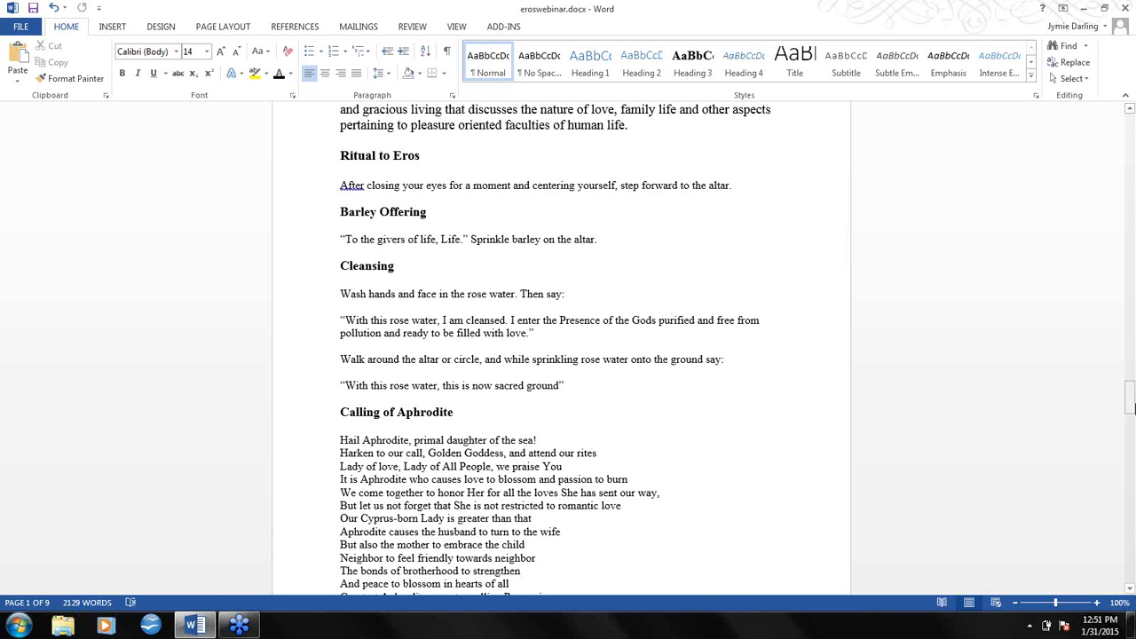
- Scroll past the Aphrodite invocation's close to the candle instructions and Calling of Eros
{"action": "scroll", "scroll_direction": "down", "scroll_amount": 3}
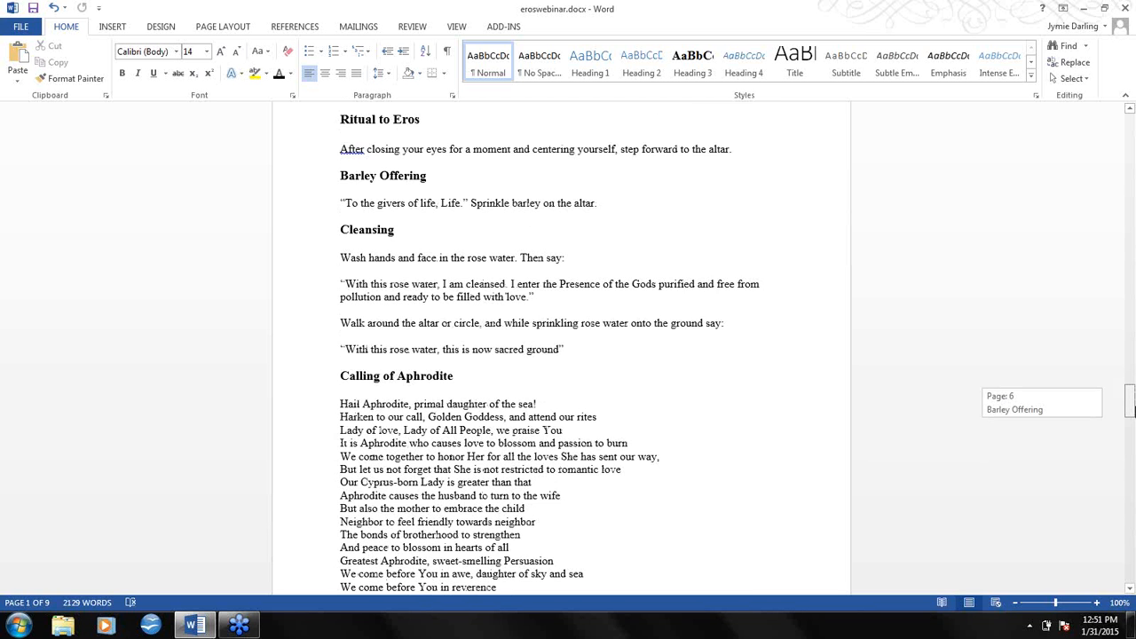
{"action": "scroll", "scroll_direction": "down", "scroll_amount": 3}
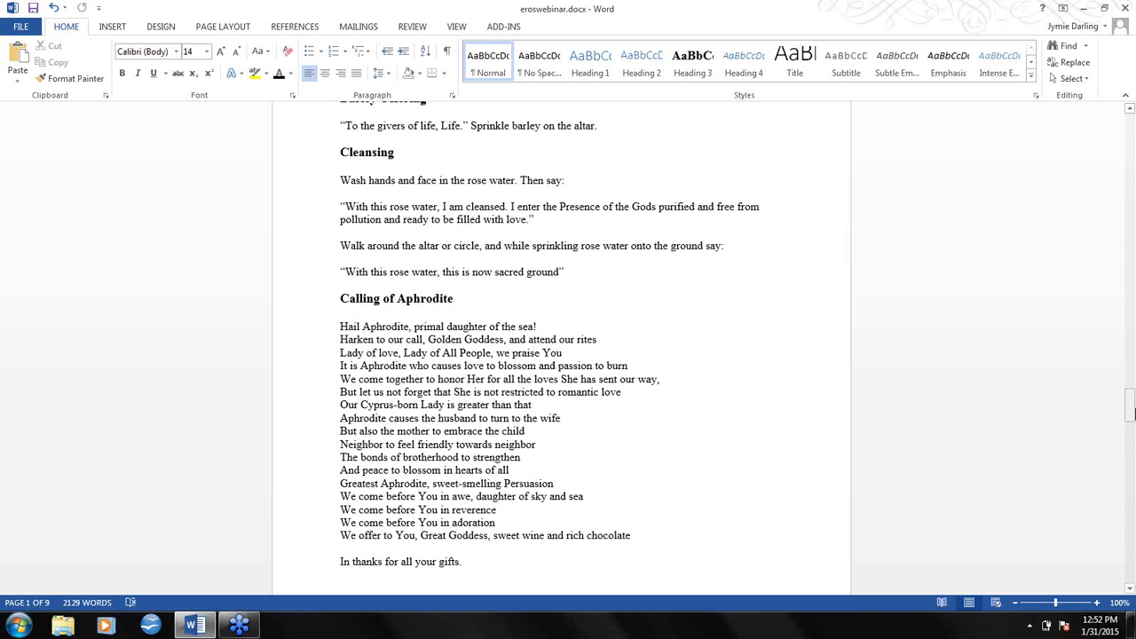
{"action": "scroll", "scroll_direction": "down", "scroll_amount": 3}
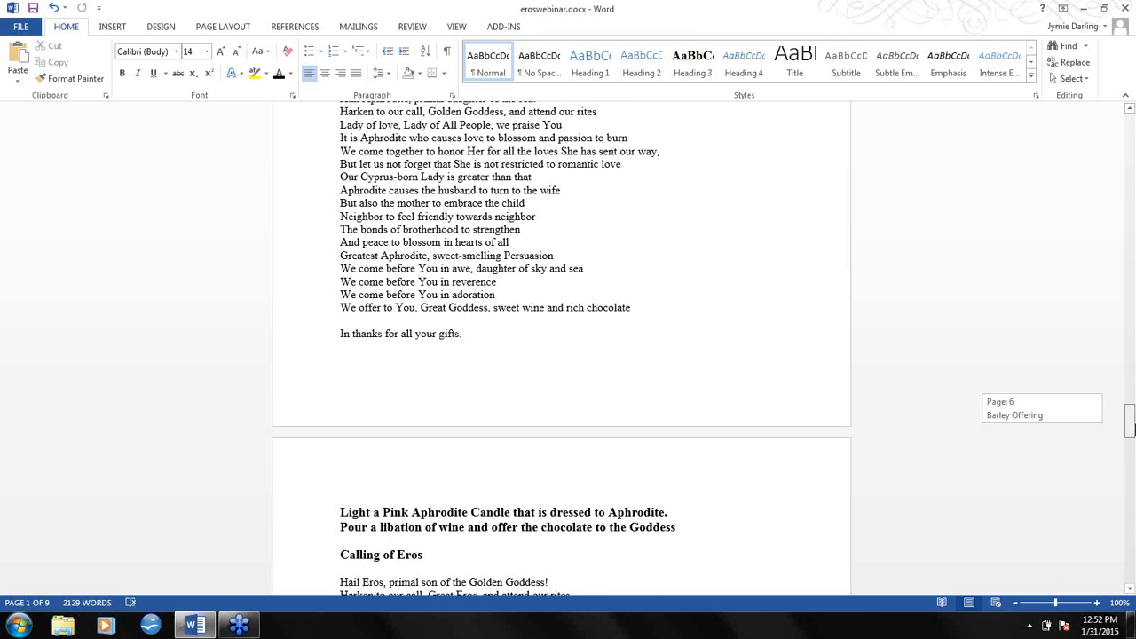
{"action": "scroll", "scroll_direction": "down", "scroll_amount": 3}
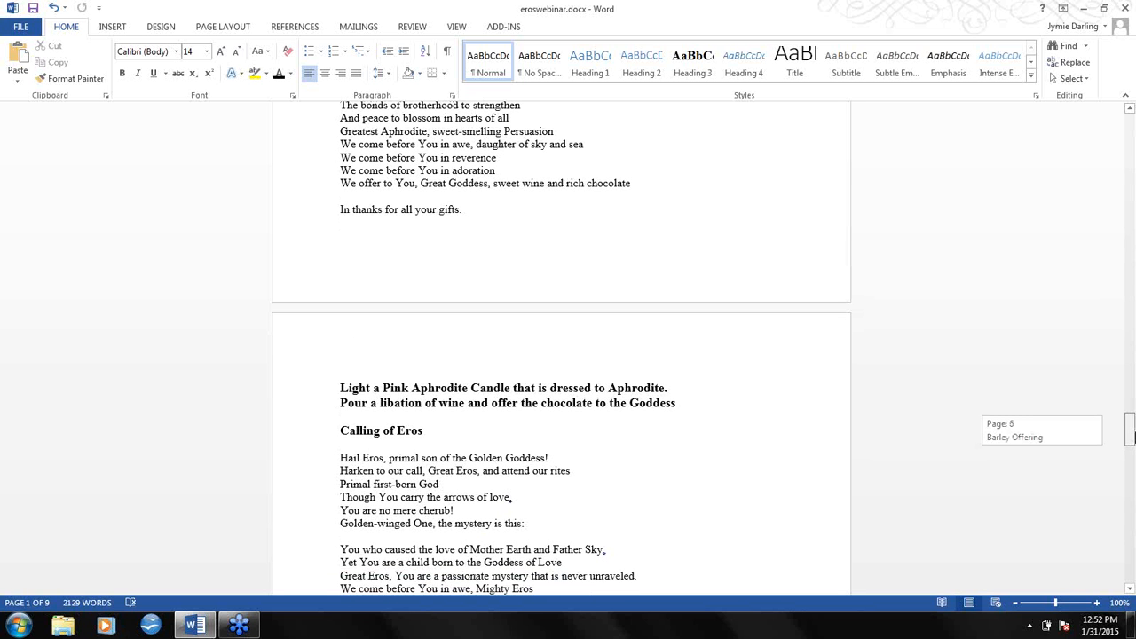
- Scroll down to show the Calling of Eros, the red candle and incense instructions, and the Sacrament
{"action": "scroll", "scroll_direction": "down", "scroll_amount": 3}
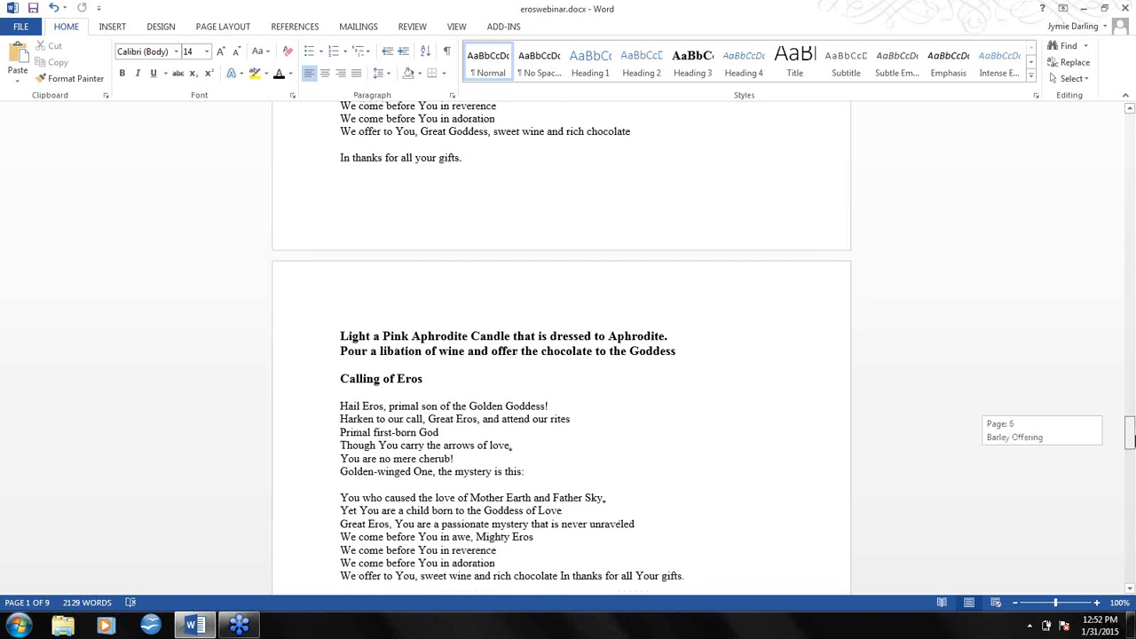
{"action": "scroll", "scroll_direction": "down", "scroll_amount": 3}
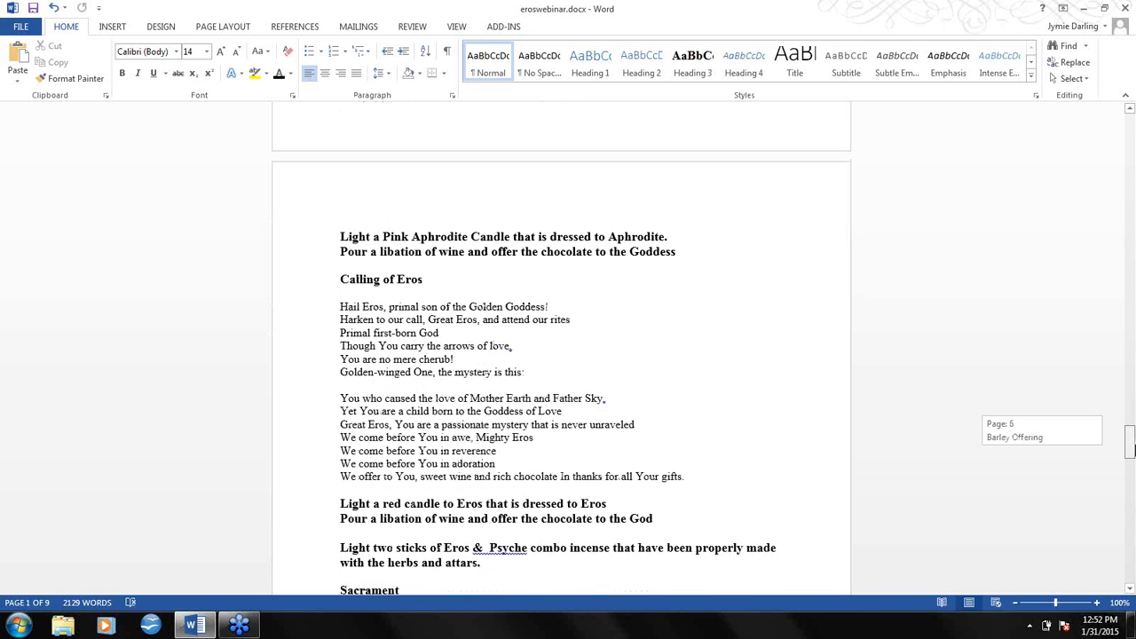
{"action": "scroll", "scroll_direction": "down", "scroll_amount": 3}
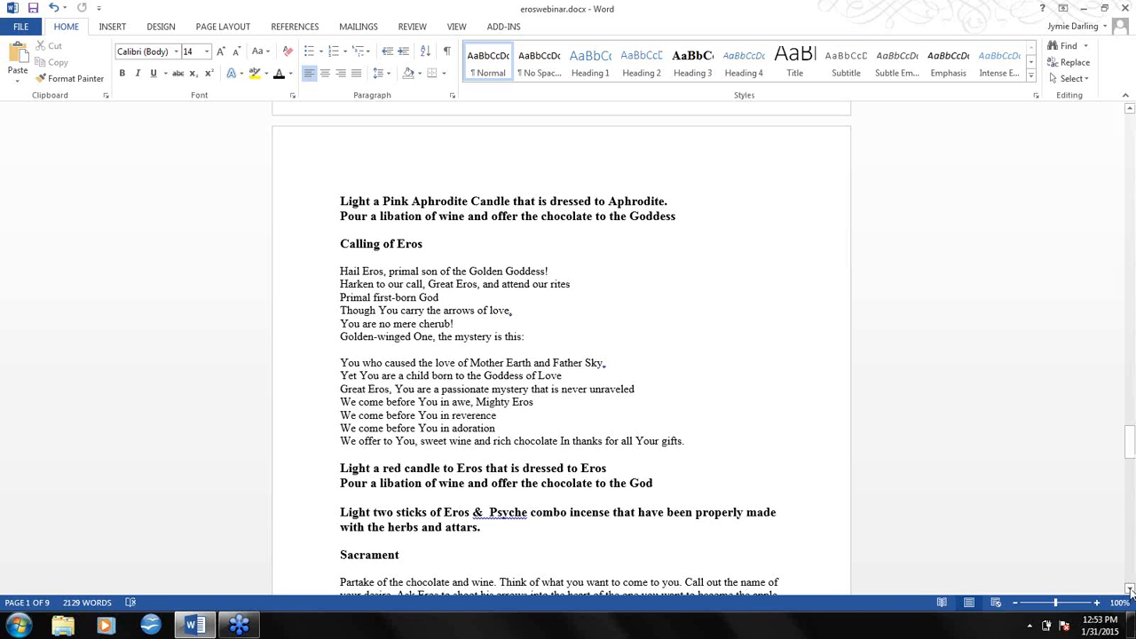
{"action": "scroll", "scroll_direction": "down", "scroll_amount": 3}
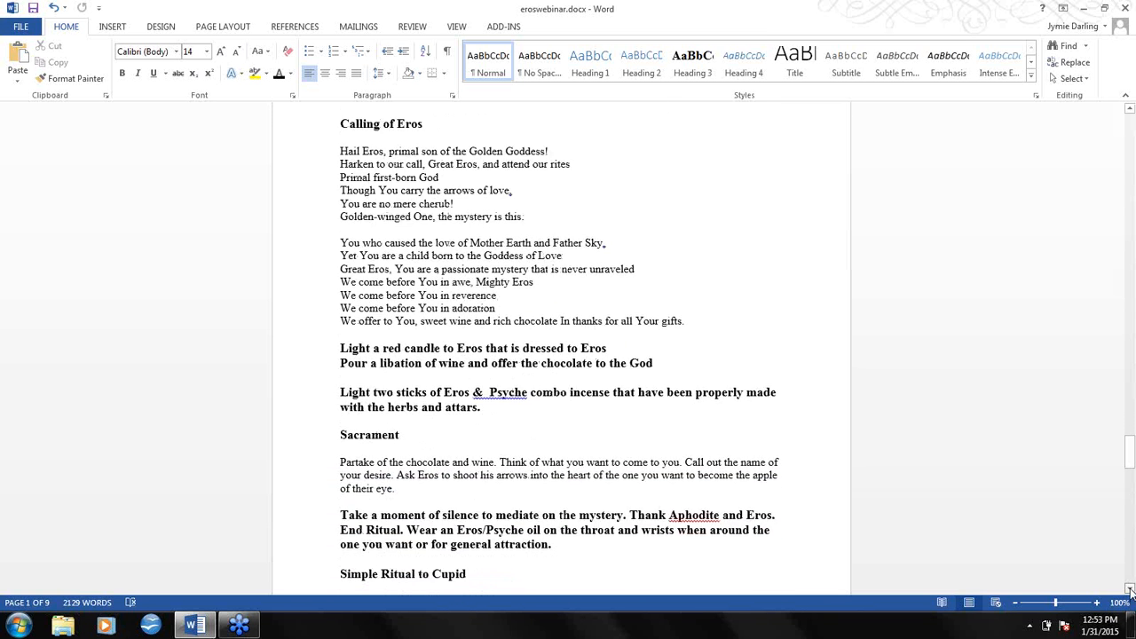
- Scroll to the Cupid ritual's first steps: writing both names, drawing a heart, lighting pink and red candles
{"action": "scroll", "scroll_direction": "down", "scroll_amount": 3}
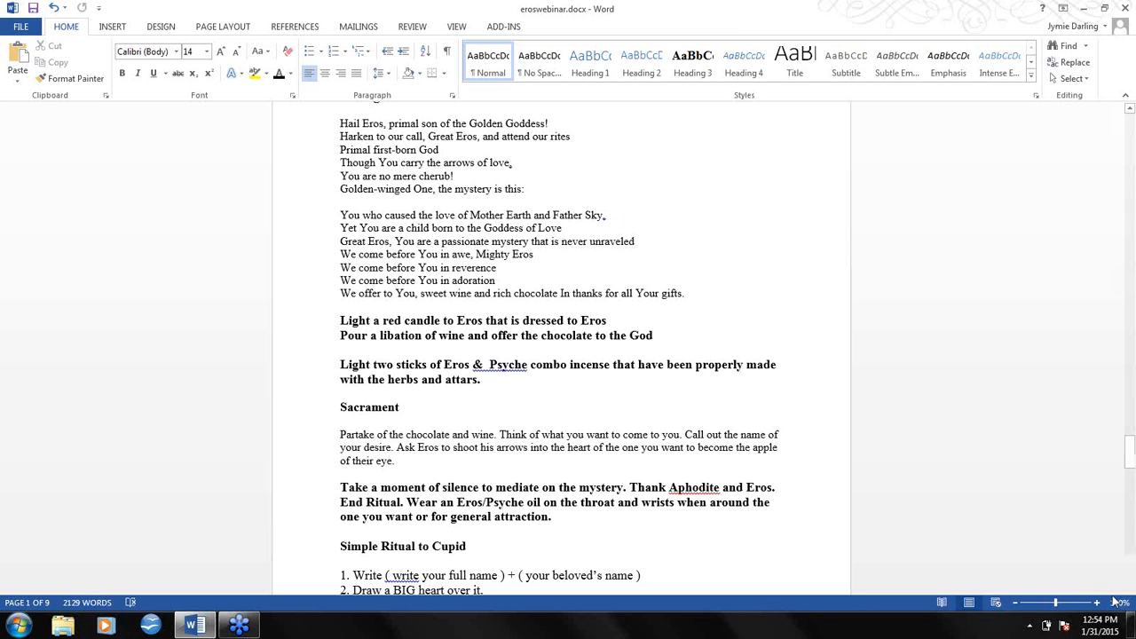
{"action": "scroll", "scroll_direction": "down", "scroll_amount": 3}
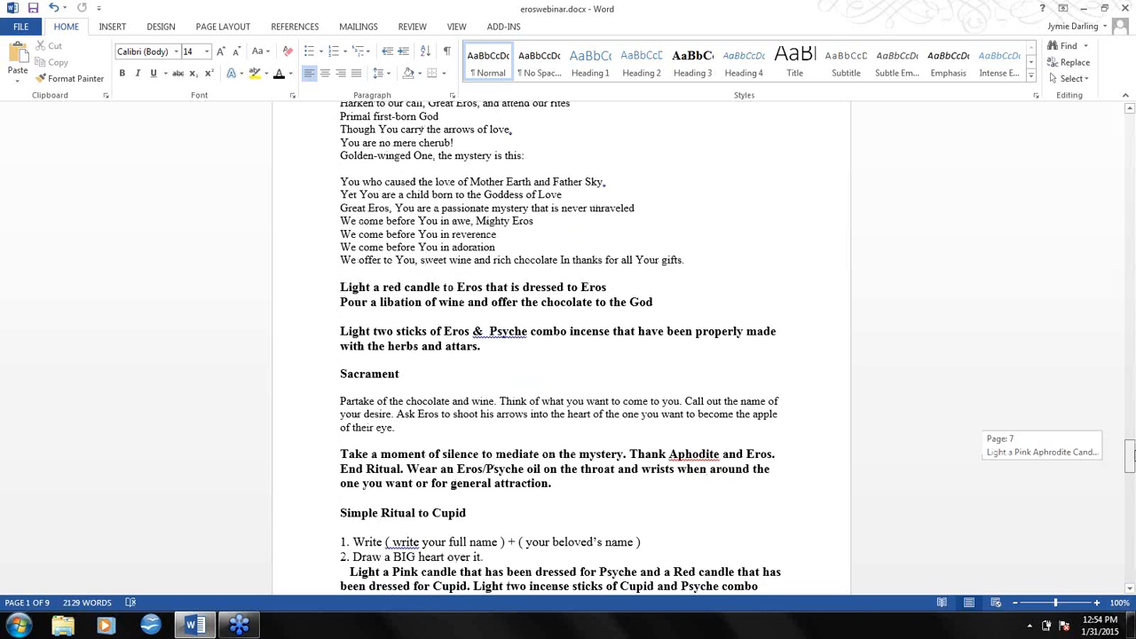
- Scroll past the page break to the heart-waving step, the Cupid chant and thanking Cupid
{"action": "scroll", "scroll_direction": "down", "scroll_amount": 3}
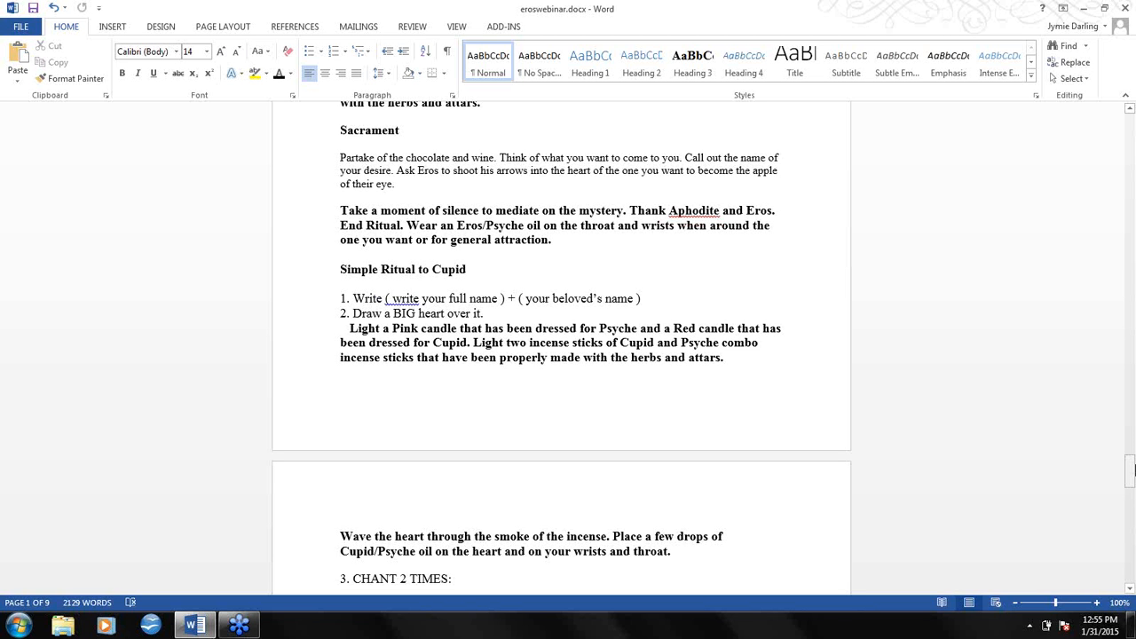
{"action": "mouse_move", "coordinate": [1131, 480]}
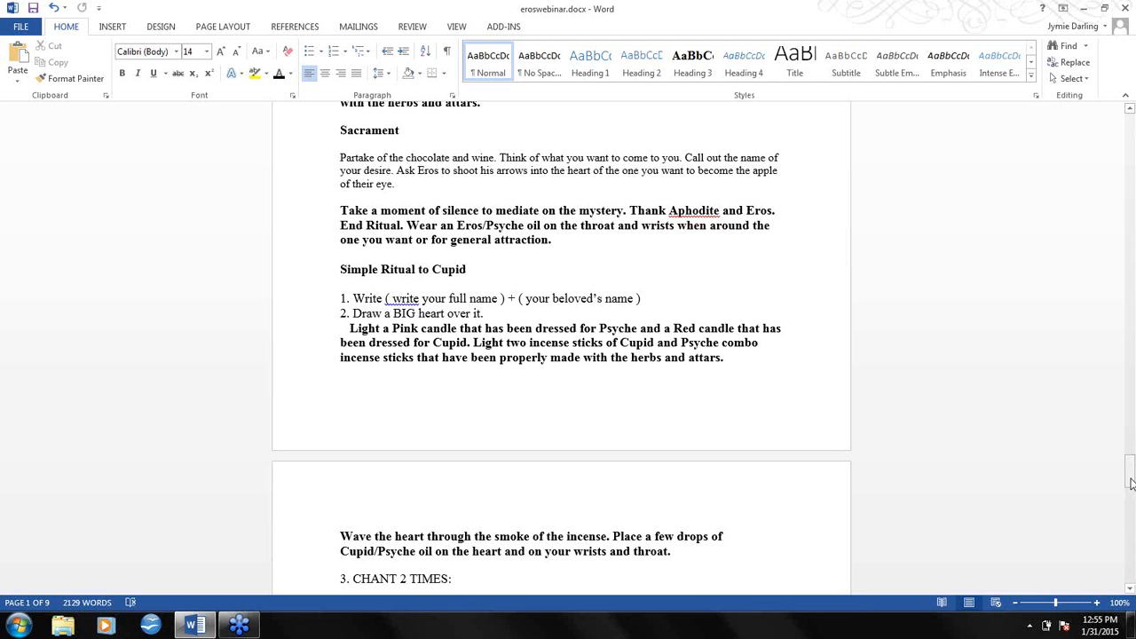
{"action": "scroll", "scroll_direction": "down", "scroll_amount": 3}
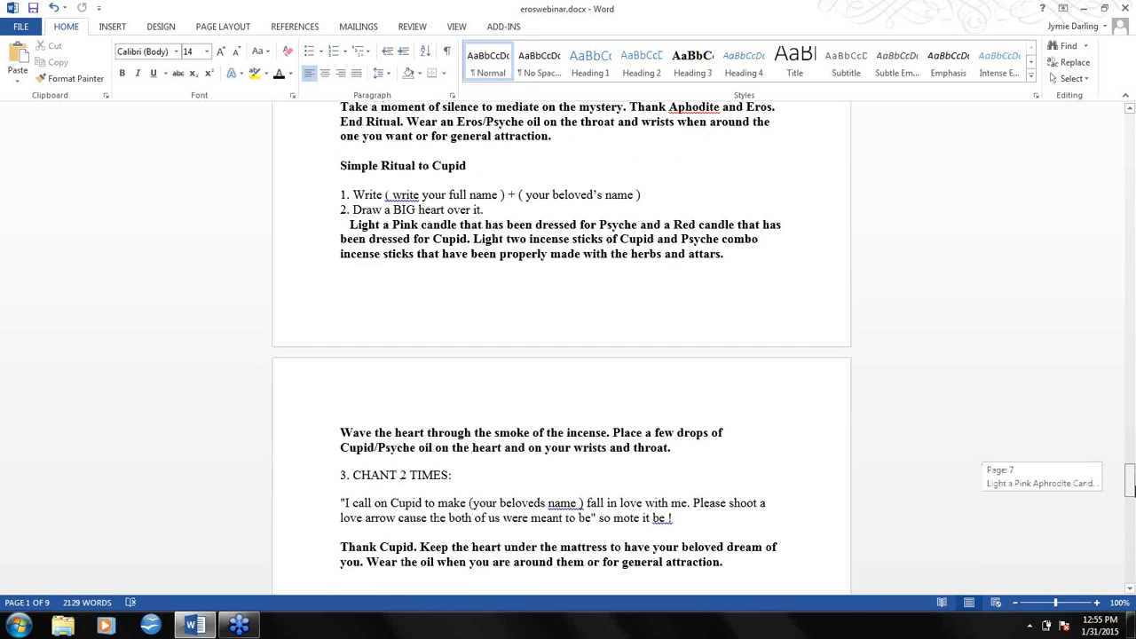
- Scroll down to the 'Planets of Love, Sex, Lust and Attraction' and 'How they work together' points
{"action": "scroll", "scroll_direction": "down", "scroll_amount": 3}
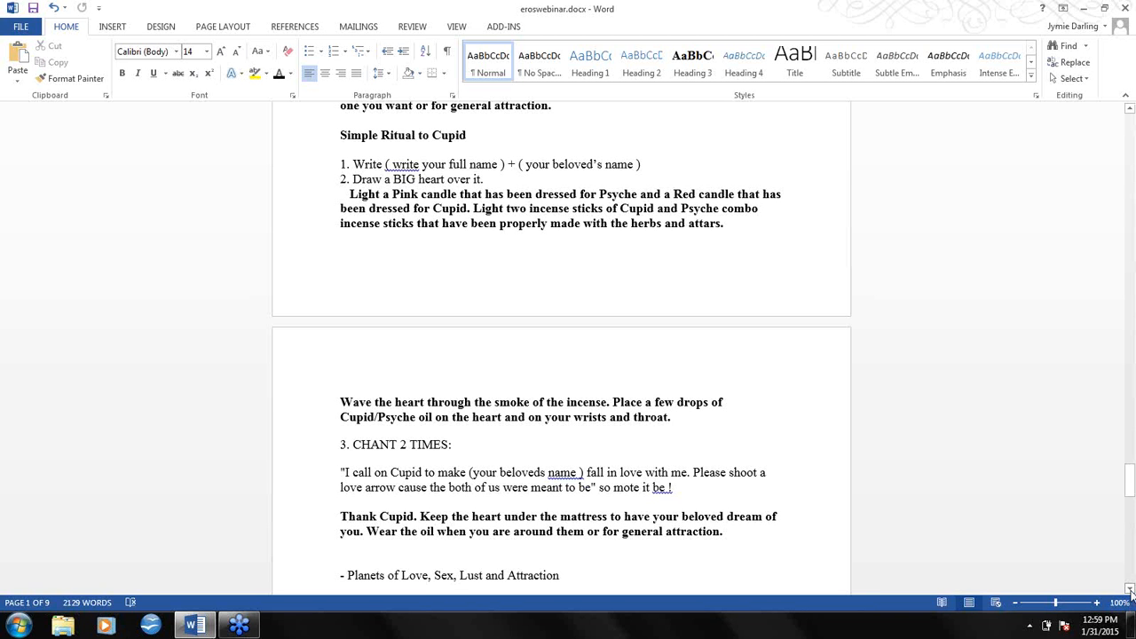
{"action": "scroll", "scroll_direction": "down", "scroll_amount": 3}
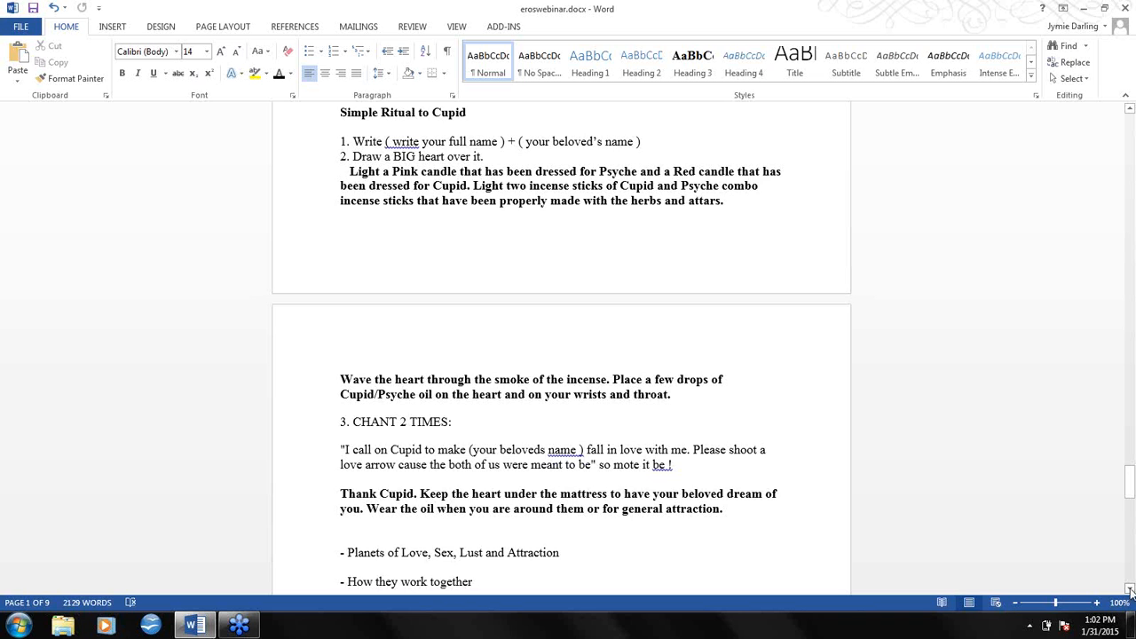
{"action": "scroll", "scroll_direction": "down", "scroll_amount": 3}
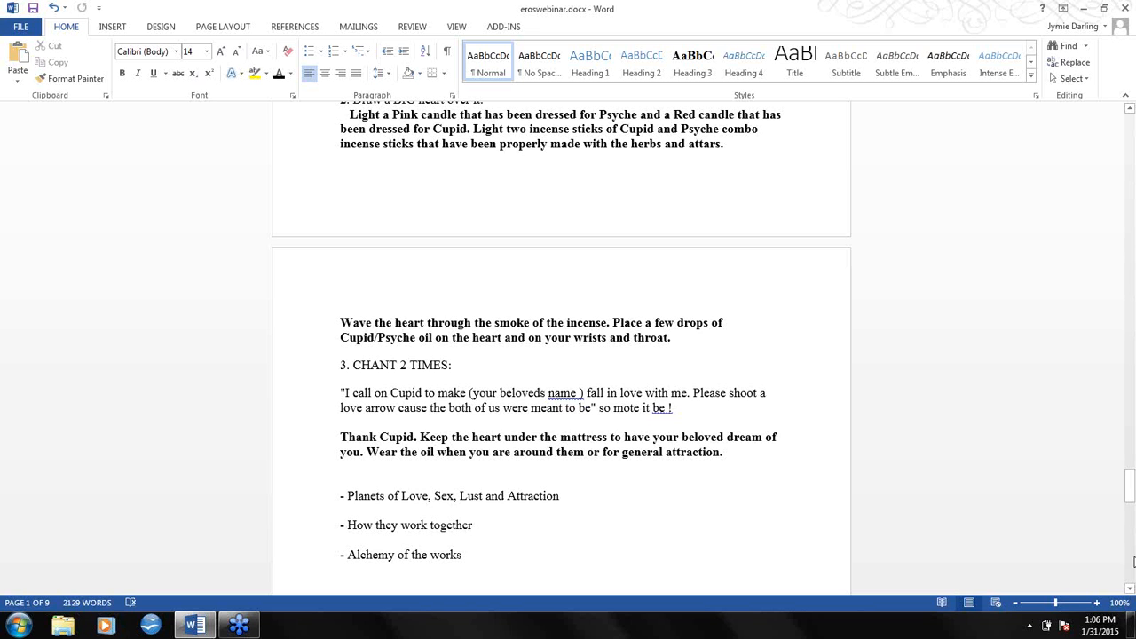
- Scroll down to the closing page crediting Babylon Gardens Apothecary, Panpipes Magickal Marketplace and Jymie Darling
{"action": "scroll", "scroll_direction": "down", "scroll_amount": 3}
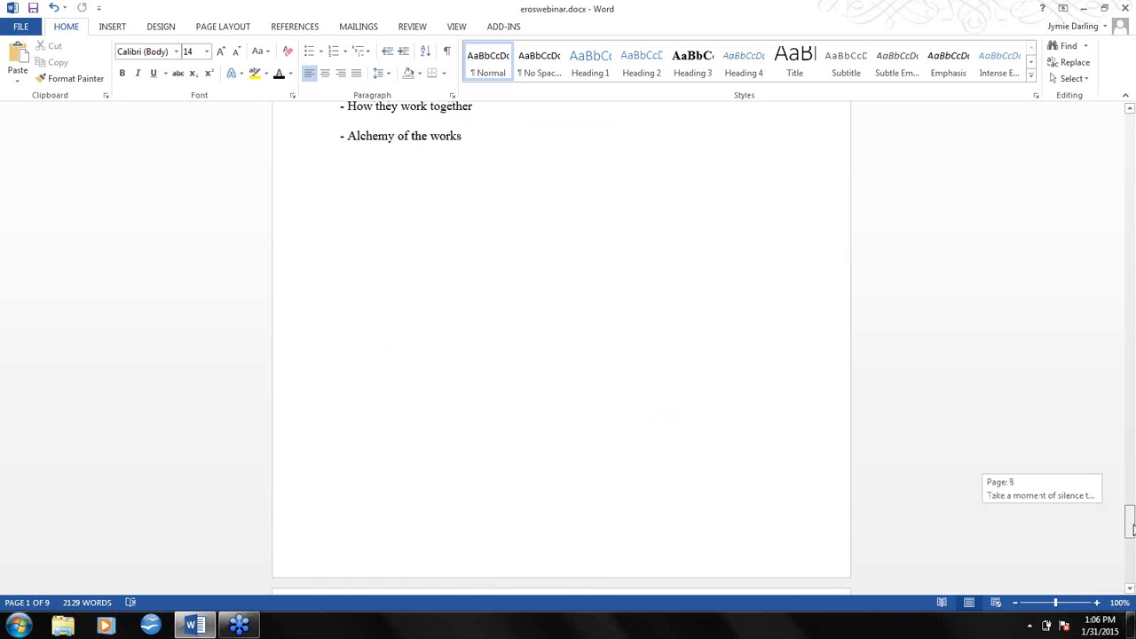
{"action": "scroll", "scroll_direction": "down", "scroll_amount": 3}
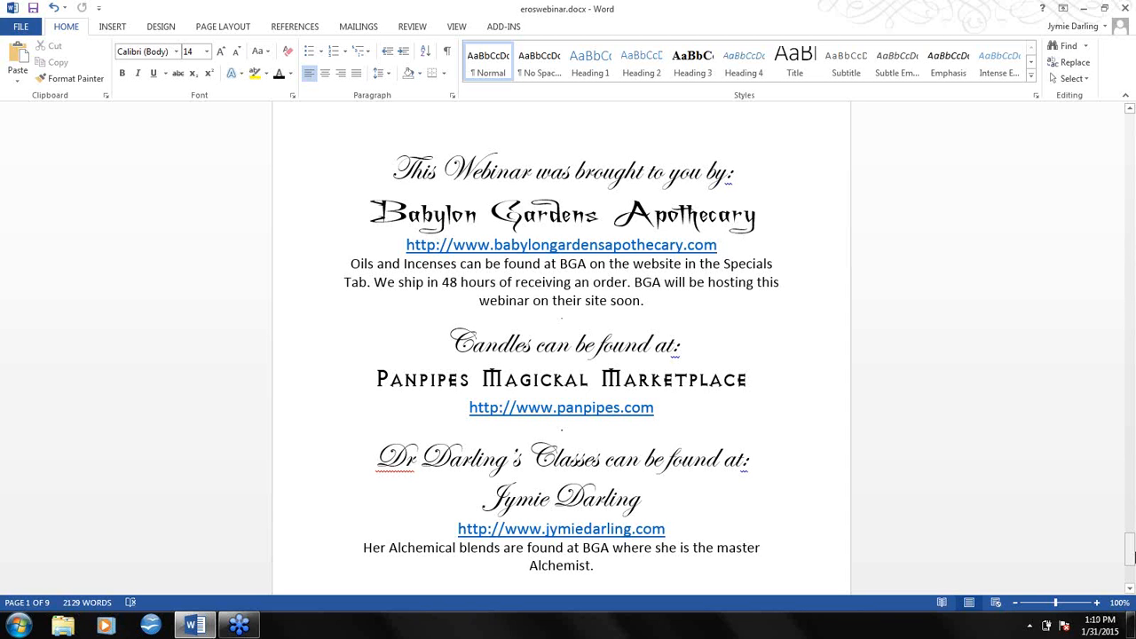
{"action": "mouse_move", "coordinate": [1093, 383]}
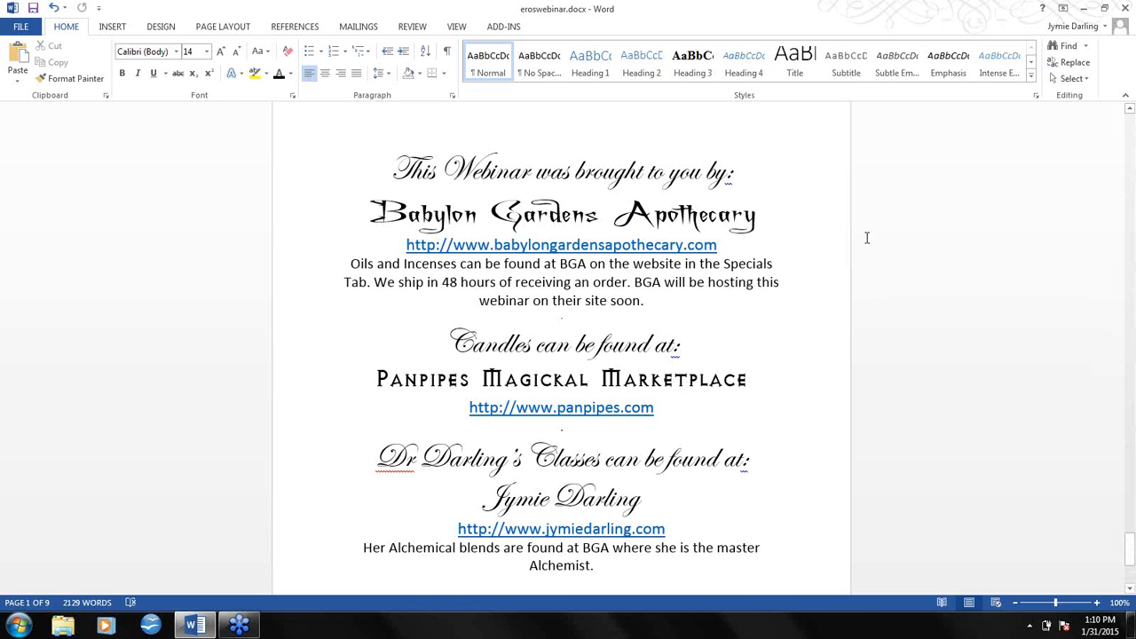
{"action": "mouse_move", "coordinate": [879, 240]}
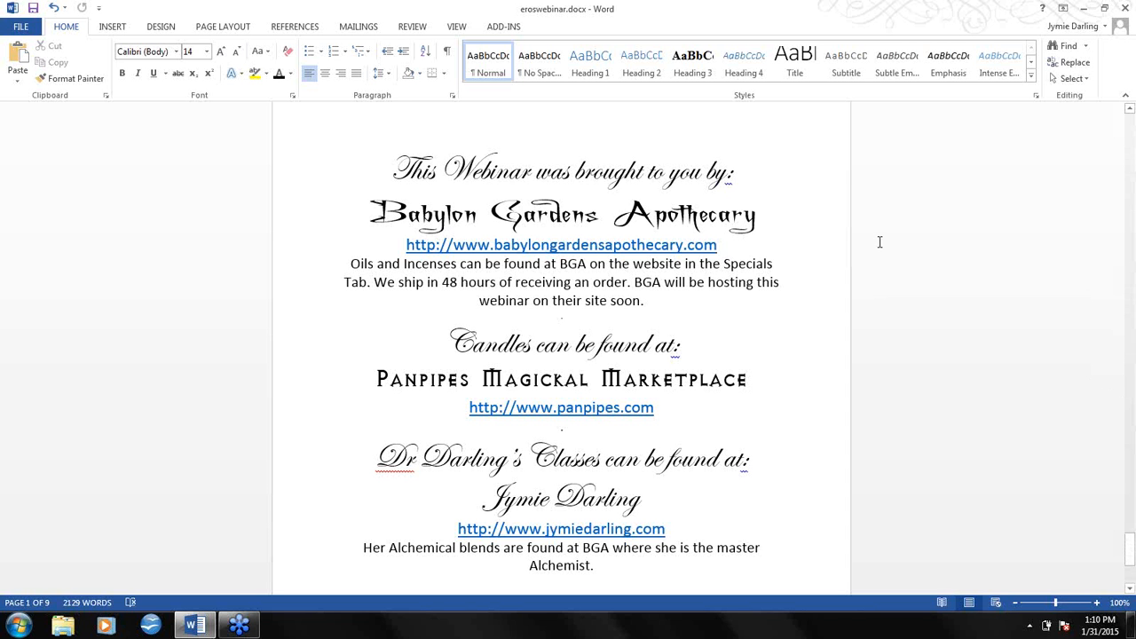
{"action": "mouse_move", "coordinate": [889, 231]}
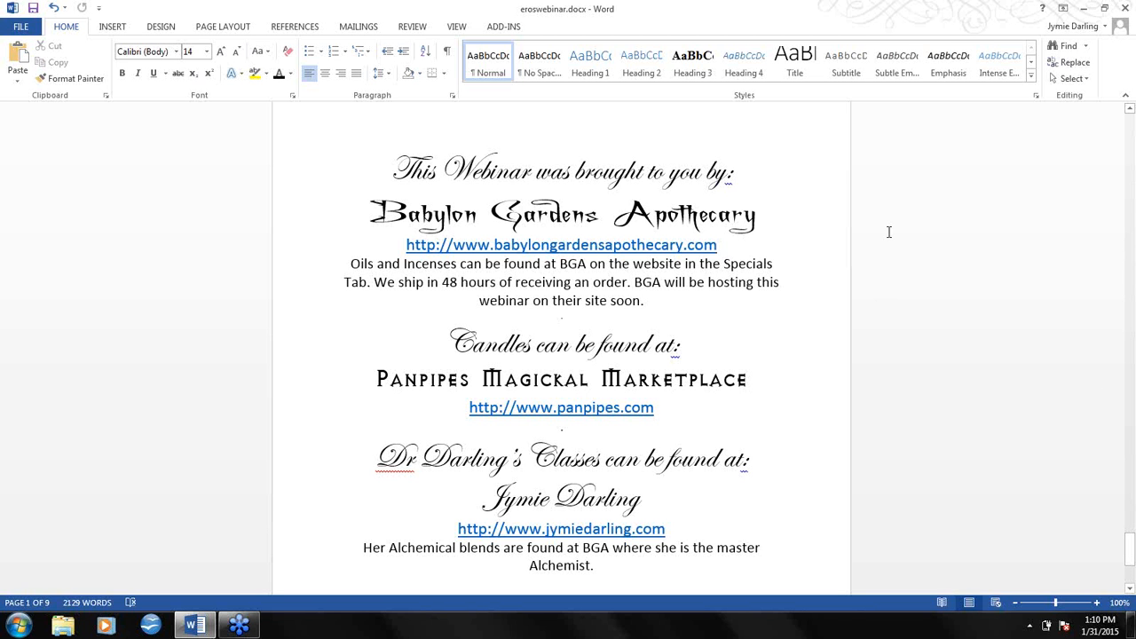
{"action": "mouse_move", "coordinate": [902, 232]}
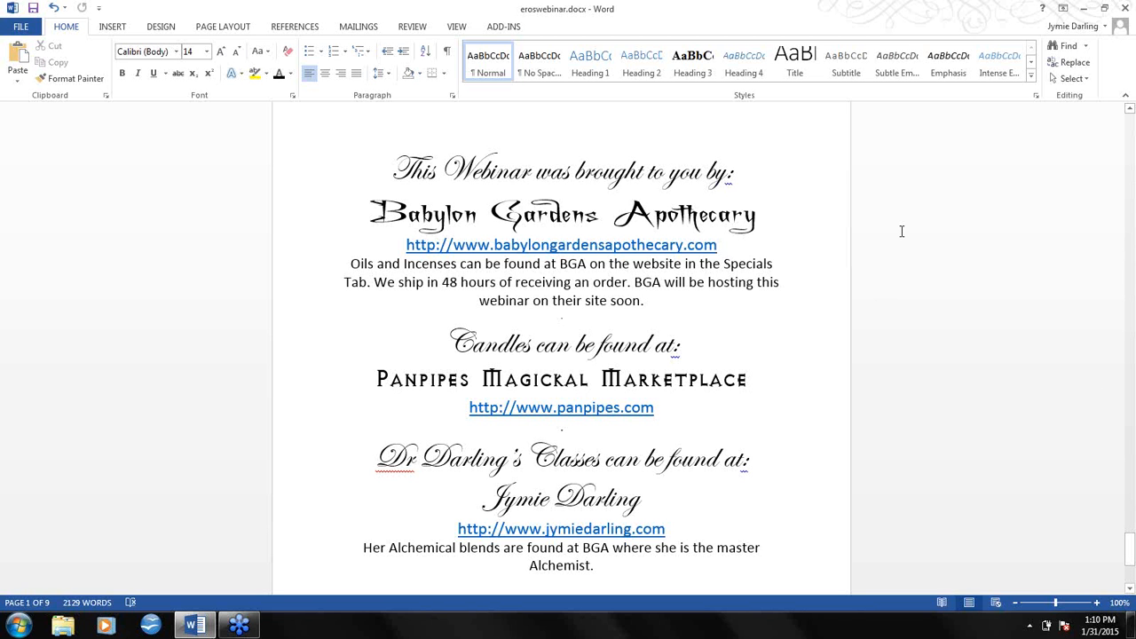
{"action": "mouse_move", "coordinate": [935, 173]}
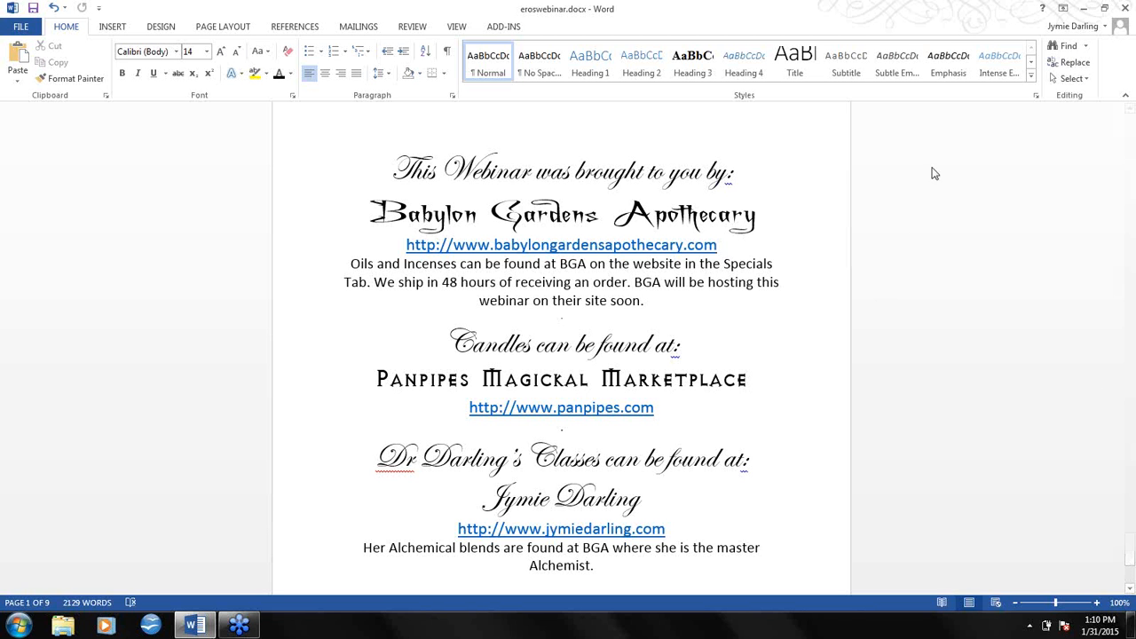
{"action": "mouse_move", "coordinate": [942, 158]}
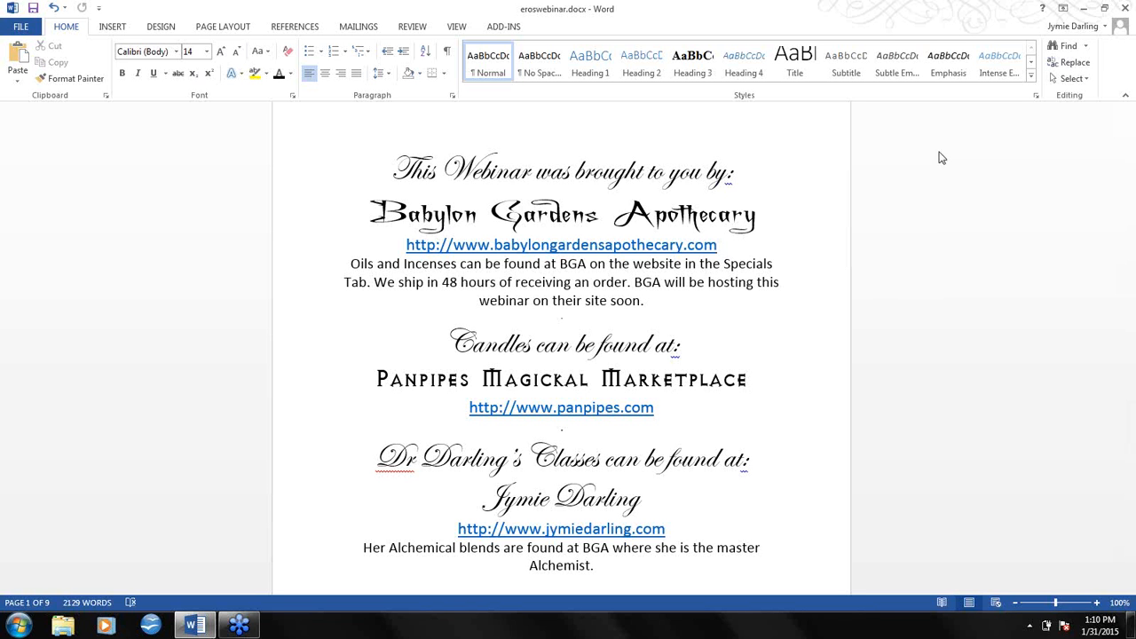